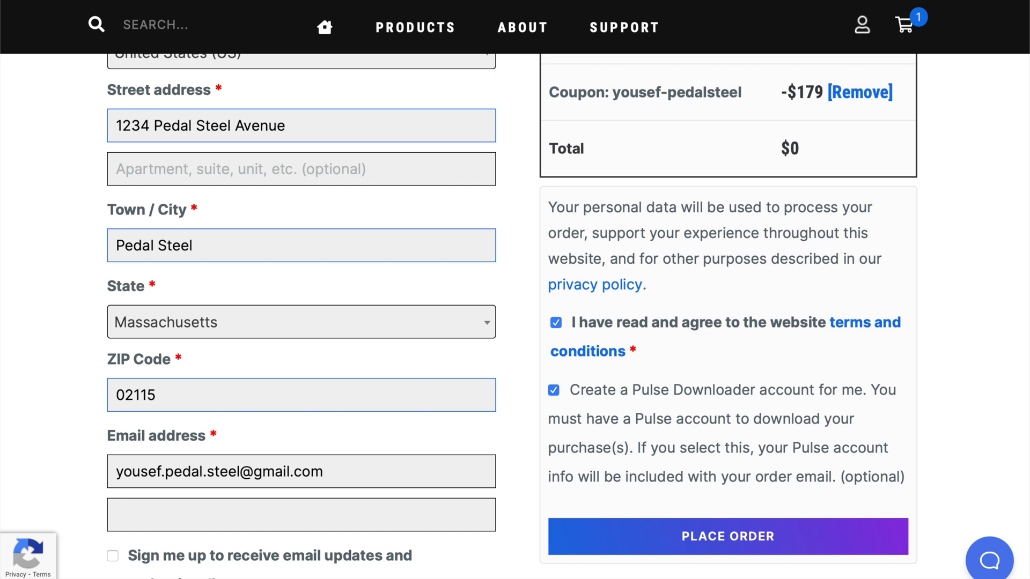
Step: Place the free Pedal Steel order and scroll down to the Product Code table
click(727, 536)
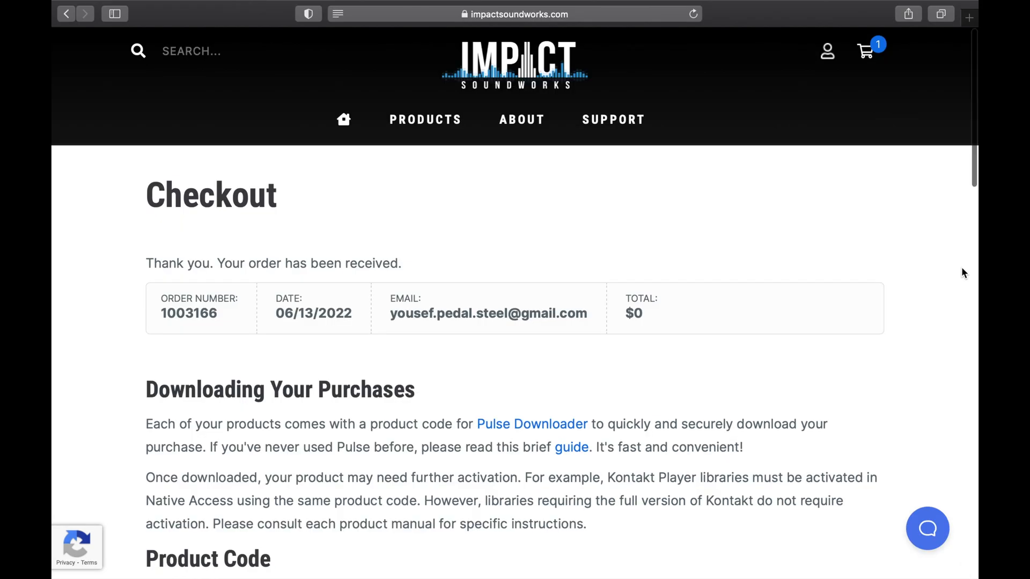
scroll(down, 3)
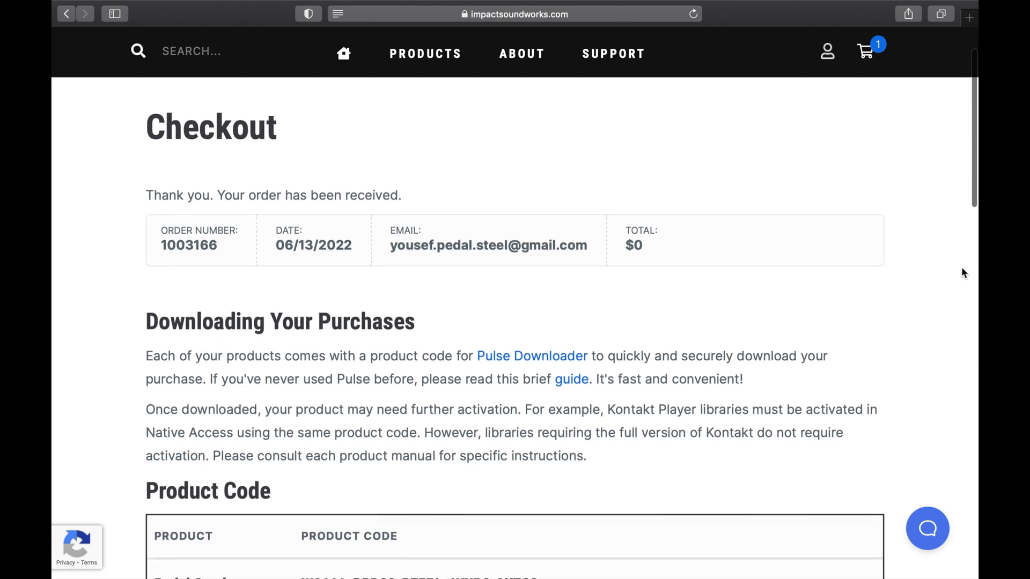
scroll(down, 3)
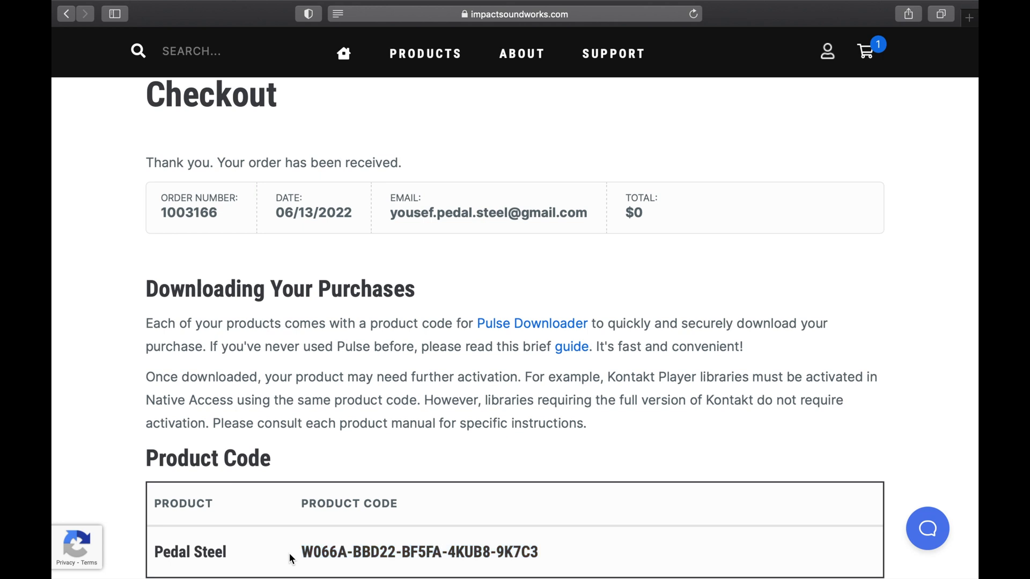
mouse_move(577, 310)
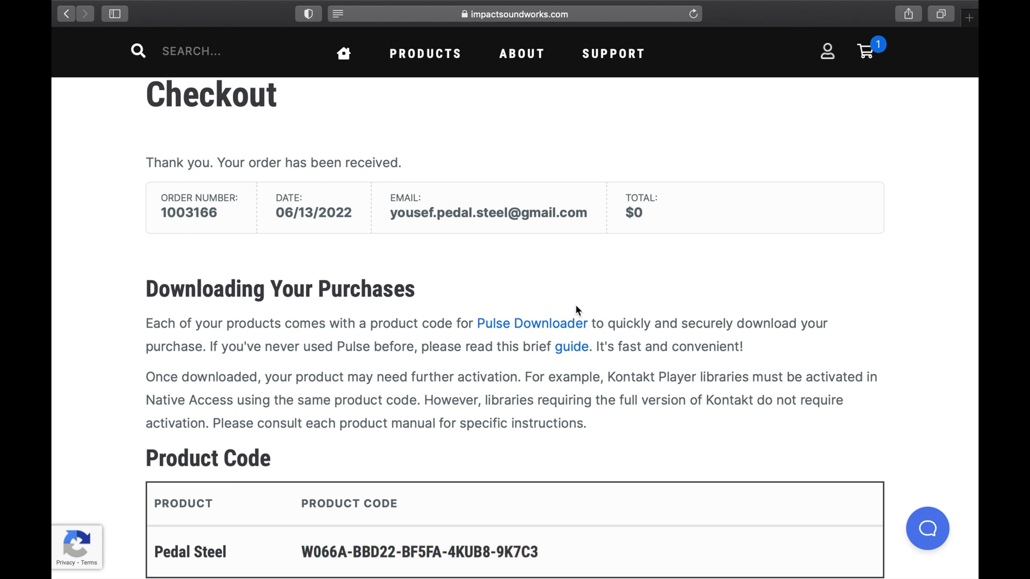
mouse_move(511, 330)
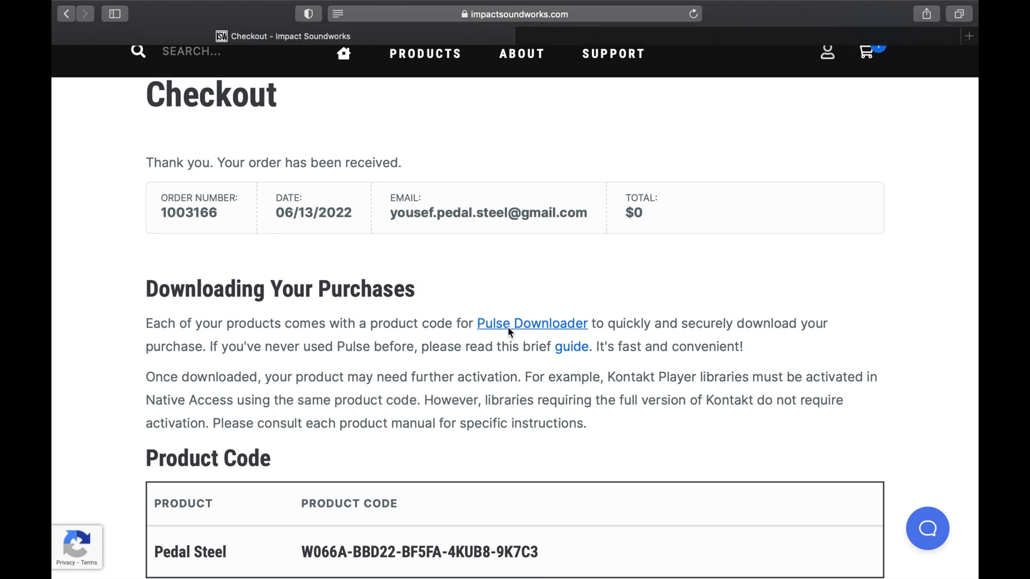
Step: Download Pulse Downloader for Mac OS from its website, allowing the download
click(532, 324)
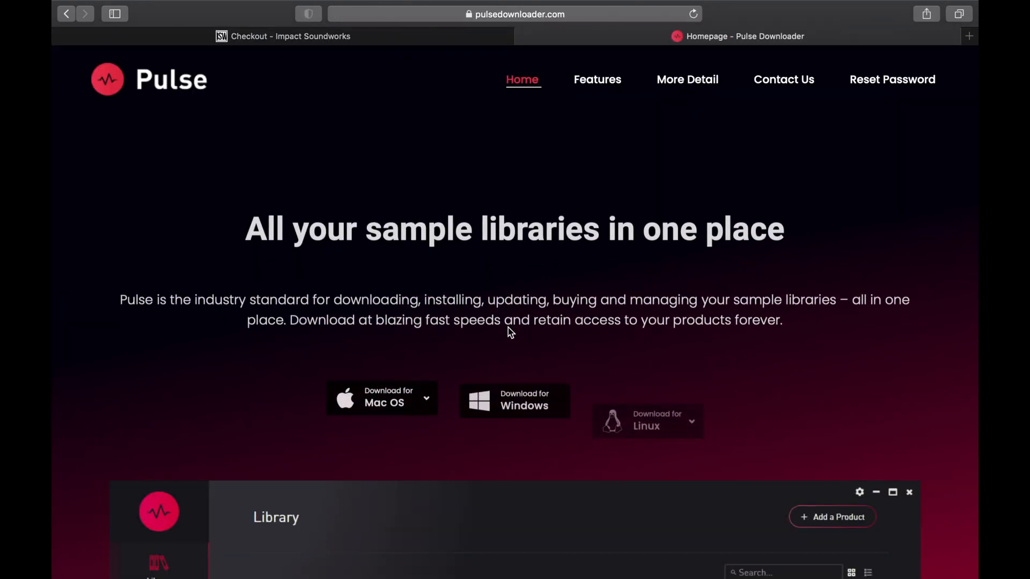
click(426, 399)
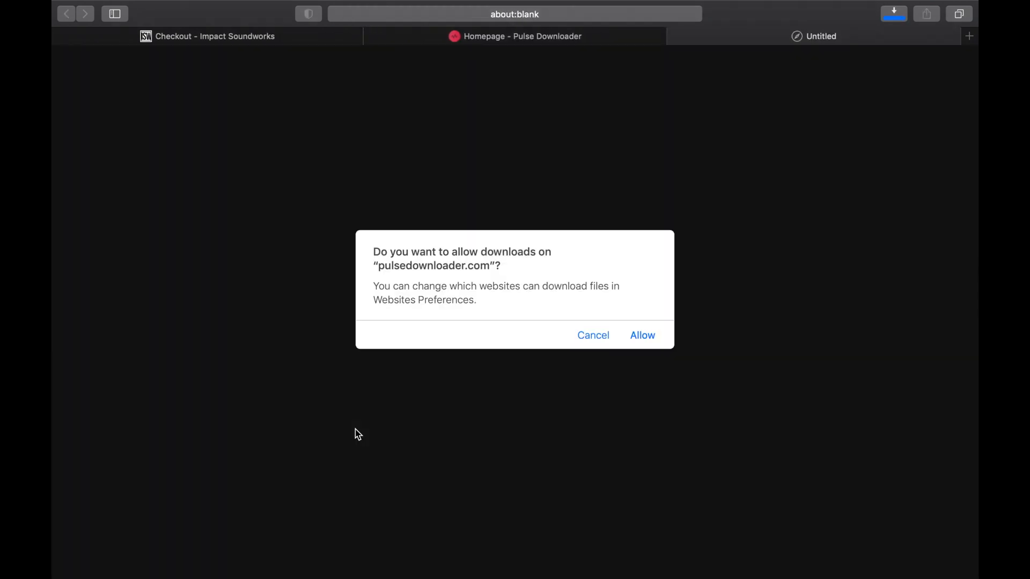
click(643, 335)
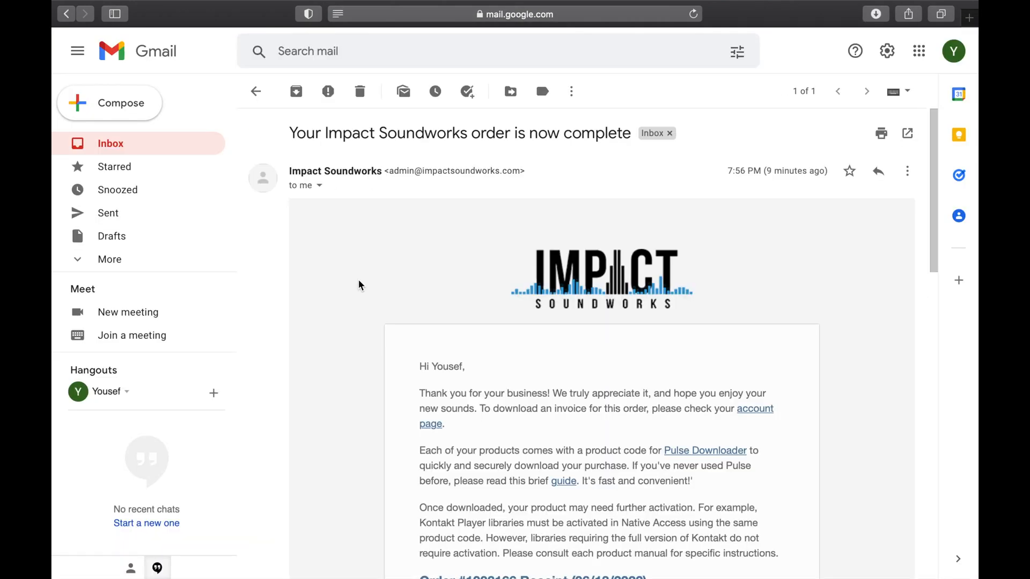
Step: Scroll through the Impact Soundworks order-complete email toward the account page link
scroll(down, 3)
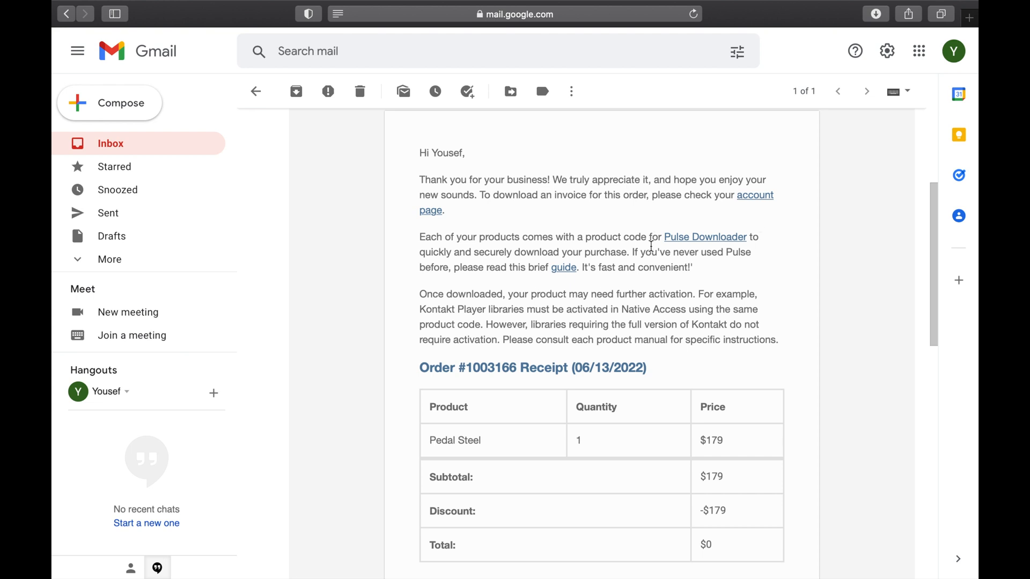
scroll(down, 3)
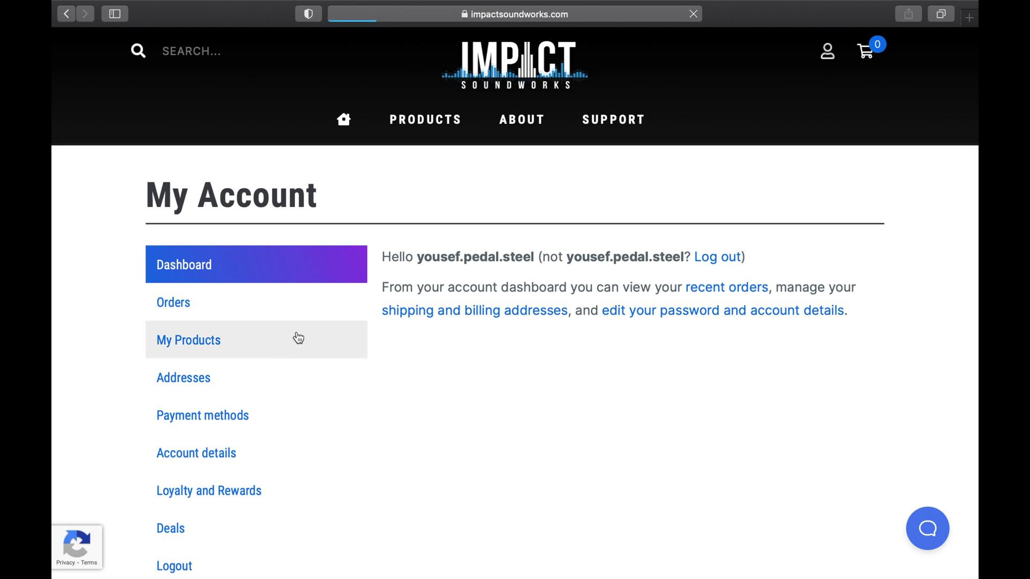
Step: Open My Products and view the Pedal Steel order
click(188, 340)
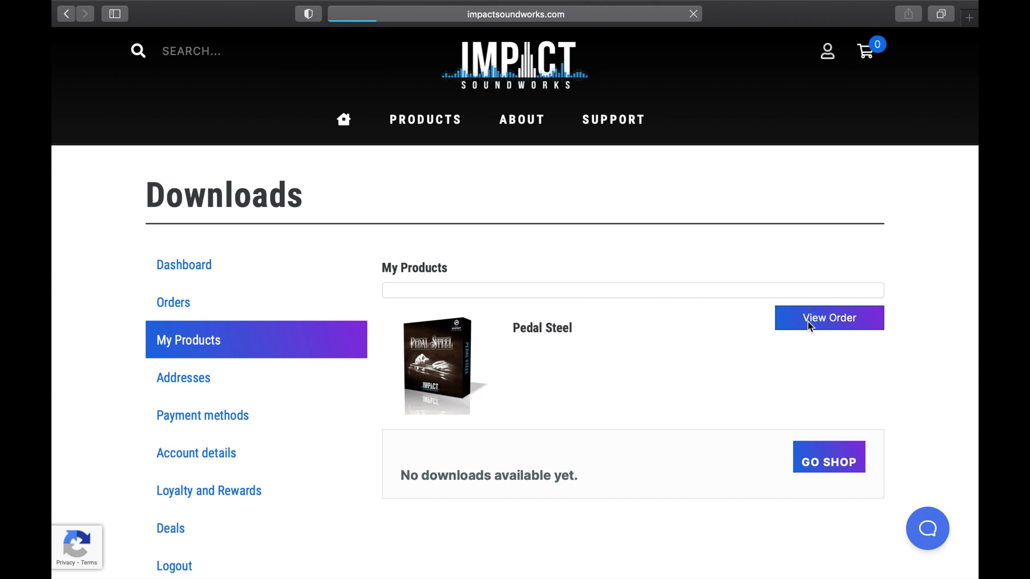
click(829, 318)
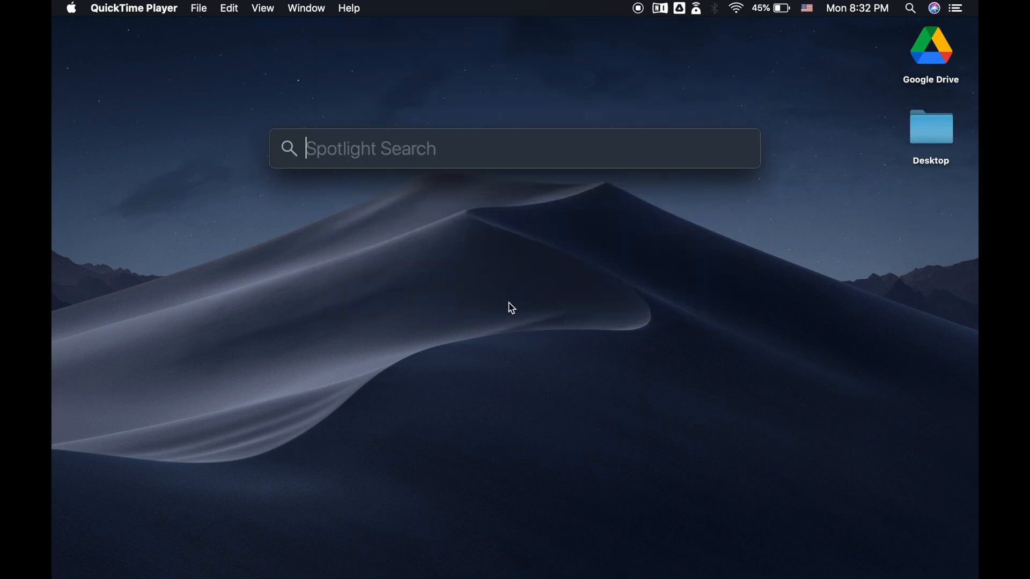
Step: Launch Pulse from Spotlight and wait for its login window
key(Escape)
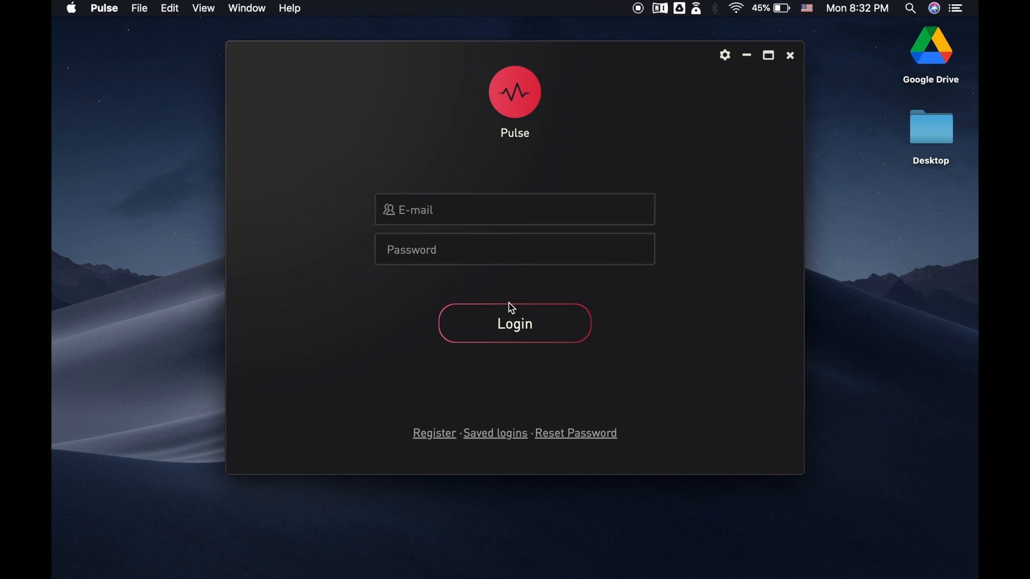
mouse_move(400, 426)
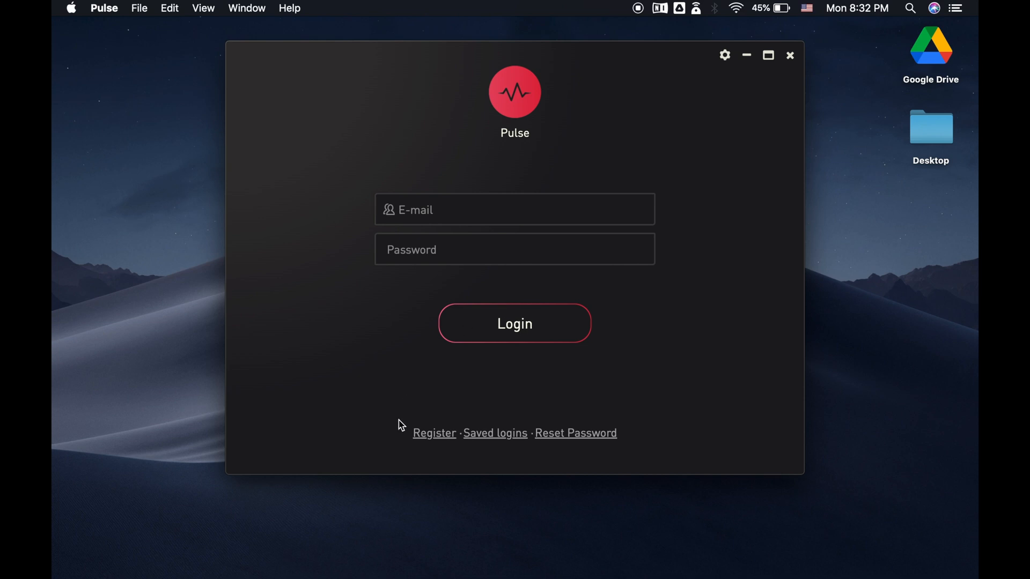
mouse_move(423, 414)
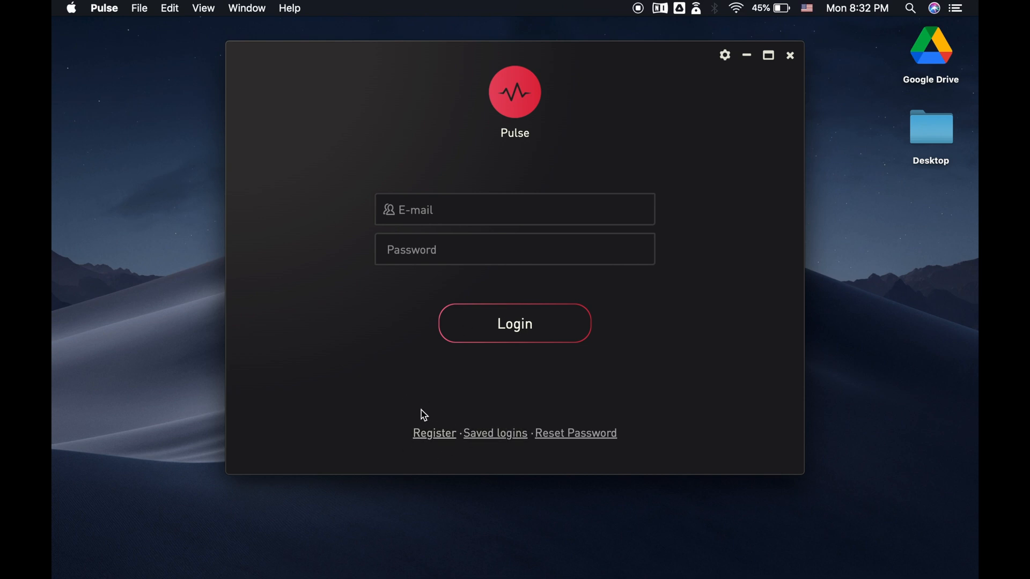
Step: Sign in to Pulse with the saved login, reaching the empty Library
click(434, 434)
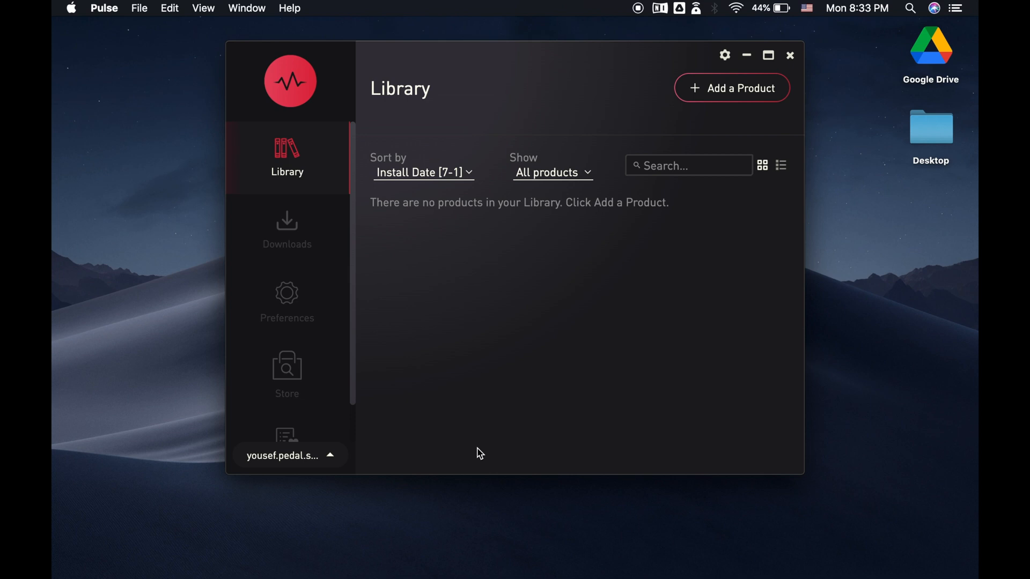
mouse_move(674, 152)
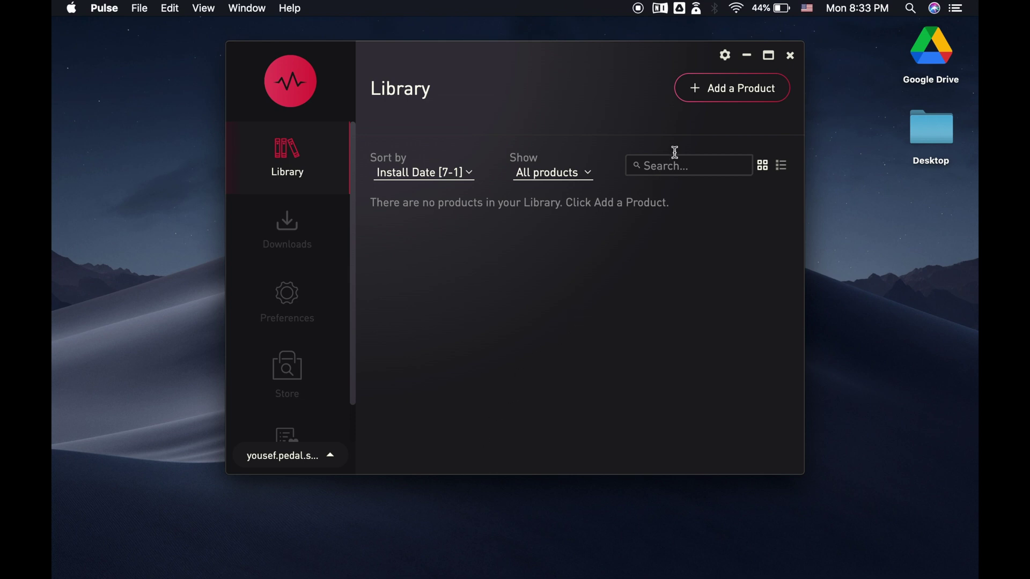
mouse_move(708, 92)
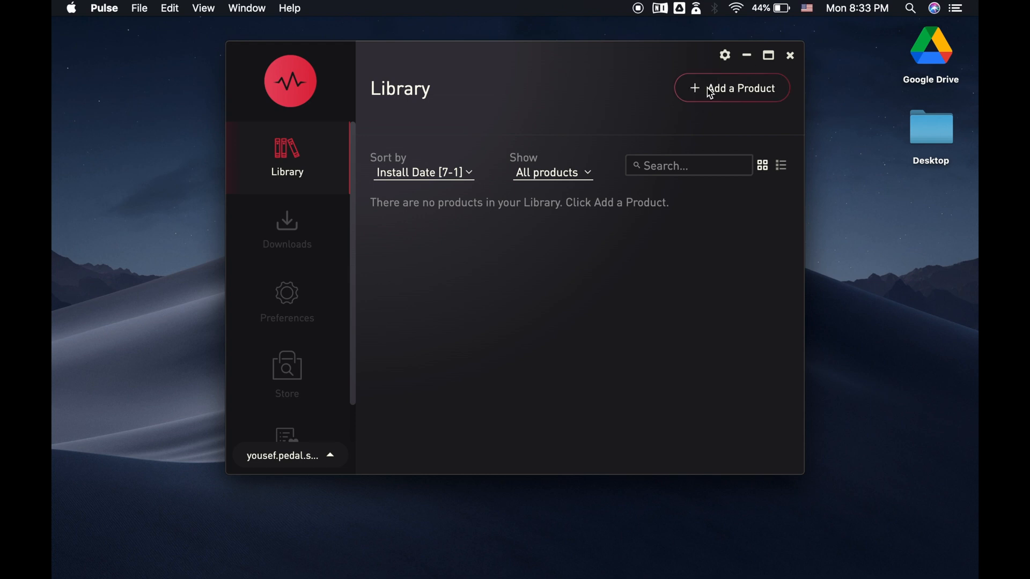
mouse_move(715, 96)
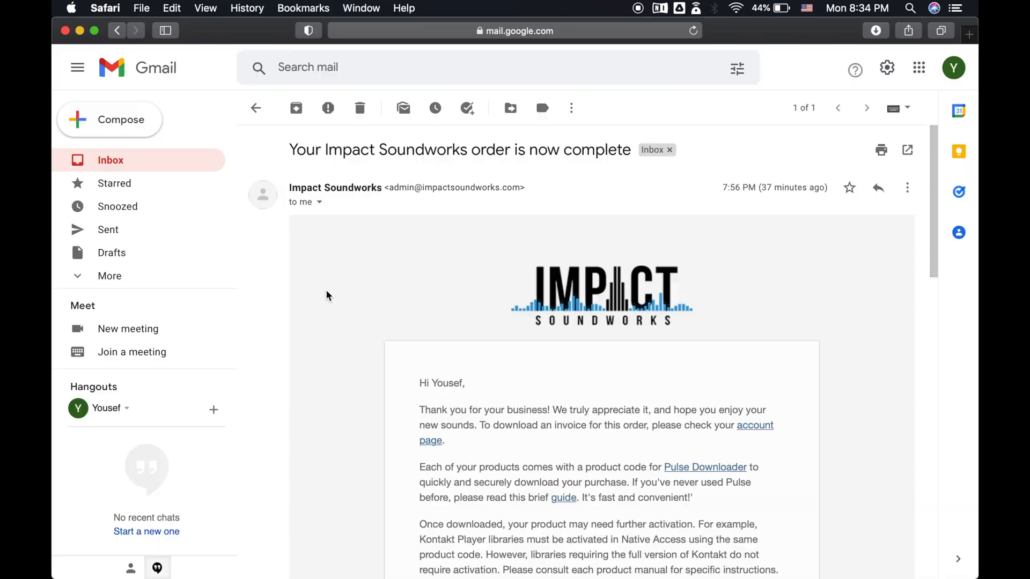
scroll(down, 3)
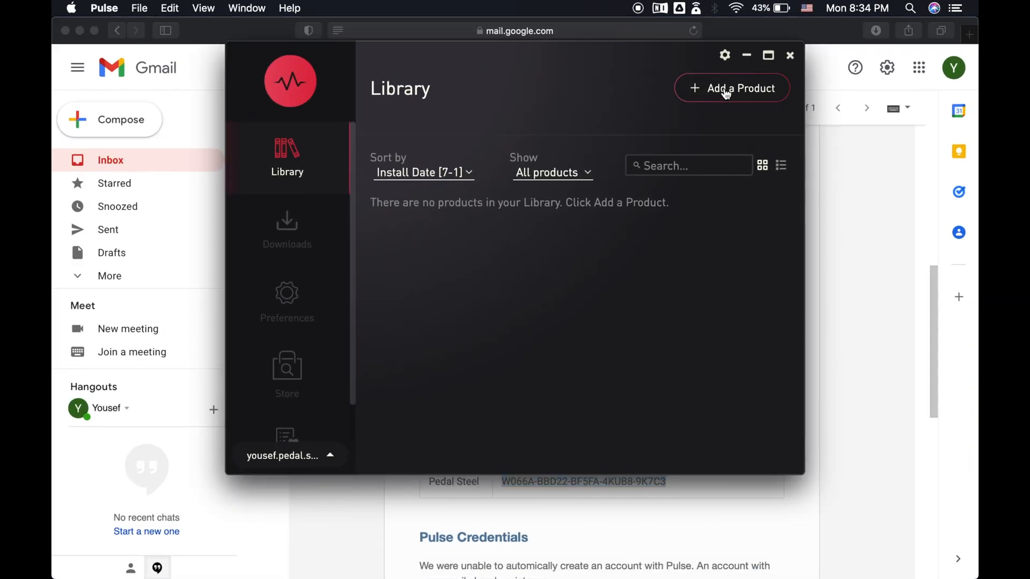
click(732, 88)
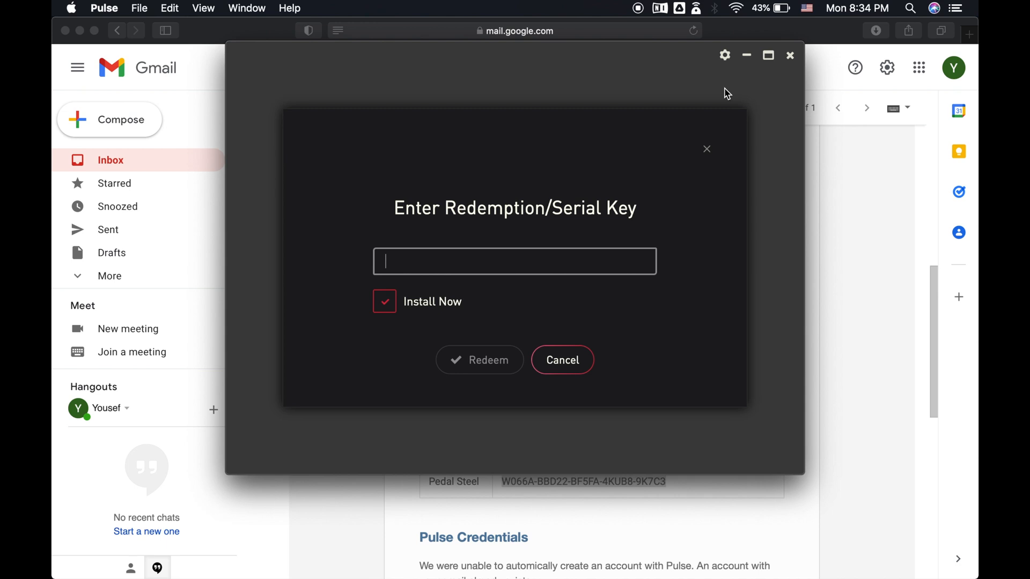
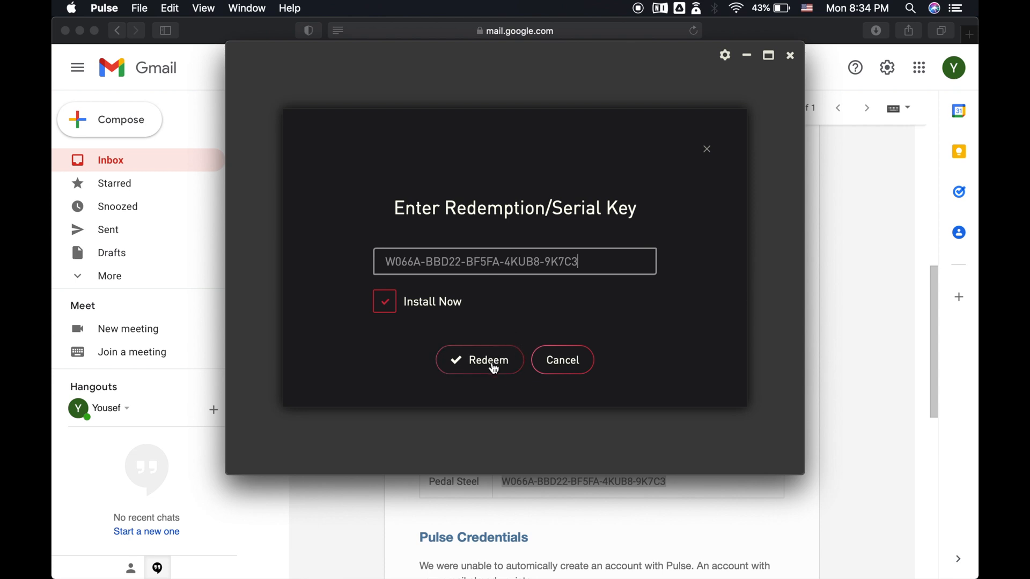
click(479, 360)
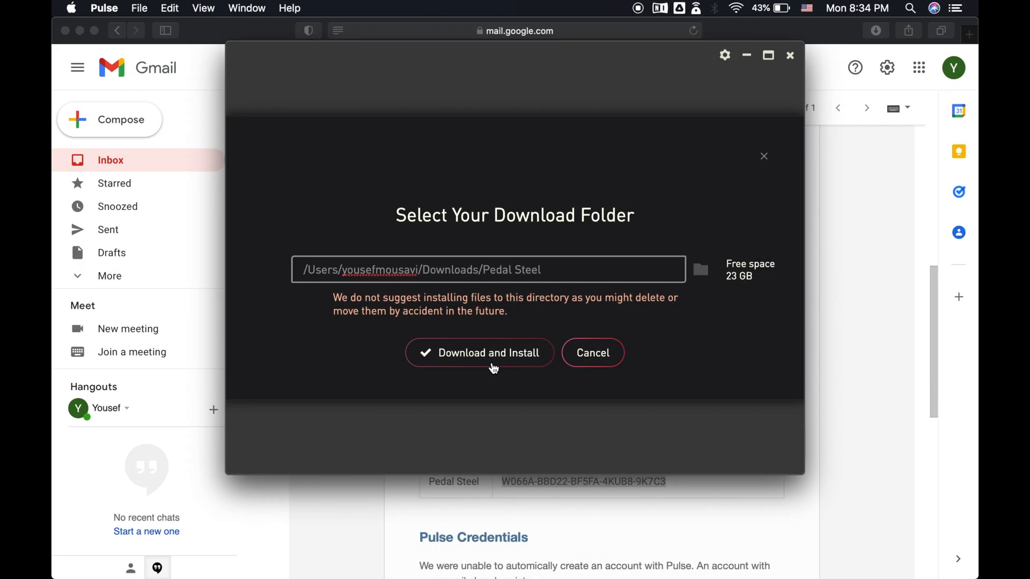
Step: Download and install Pedal Steel into the chosen Downloads folder
click(479, 353)
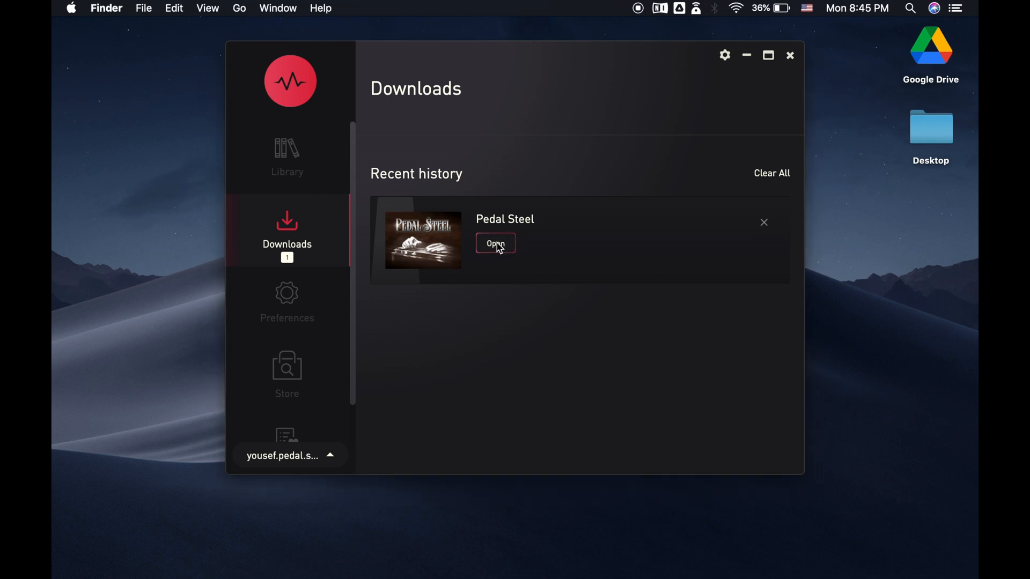
Step: Open the finished Pedal Steel download to show its folder in Finder
click(495, 243)
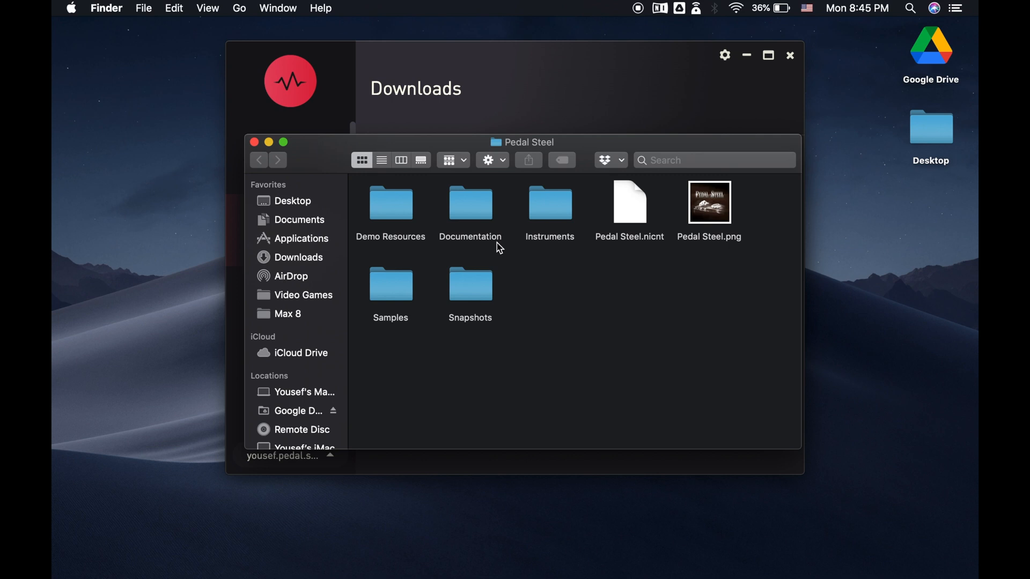
mouse_move(504, 255)
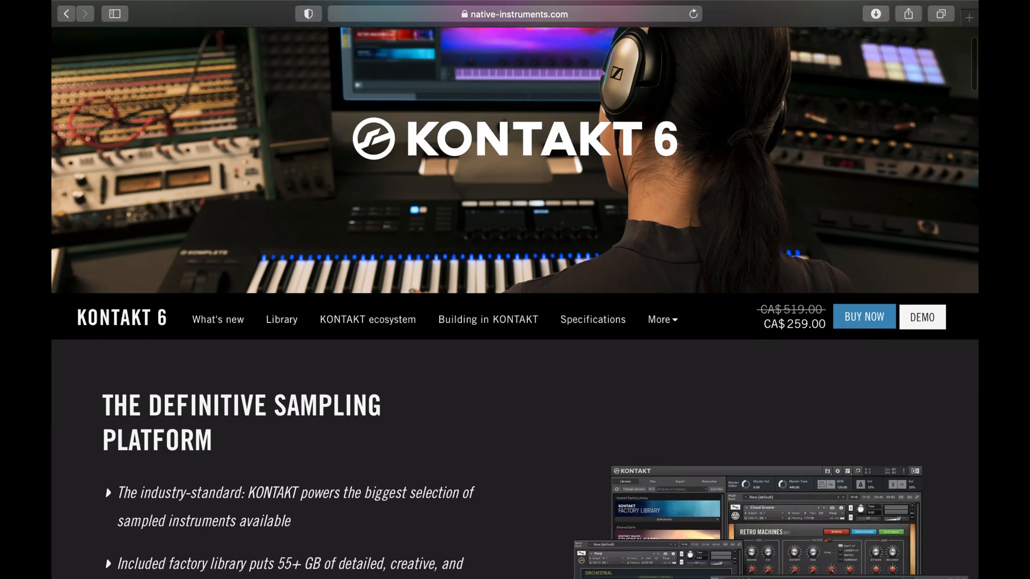
Step: Scroll through the Kontakt 6 product page on the Native Instruments website
scroll(down, 3)
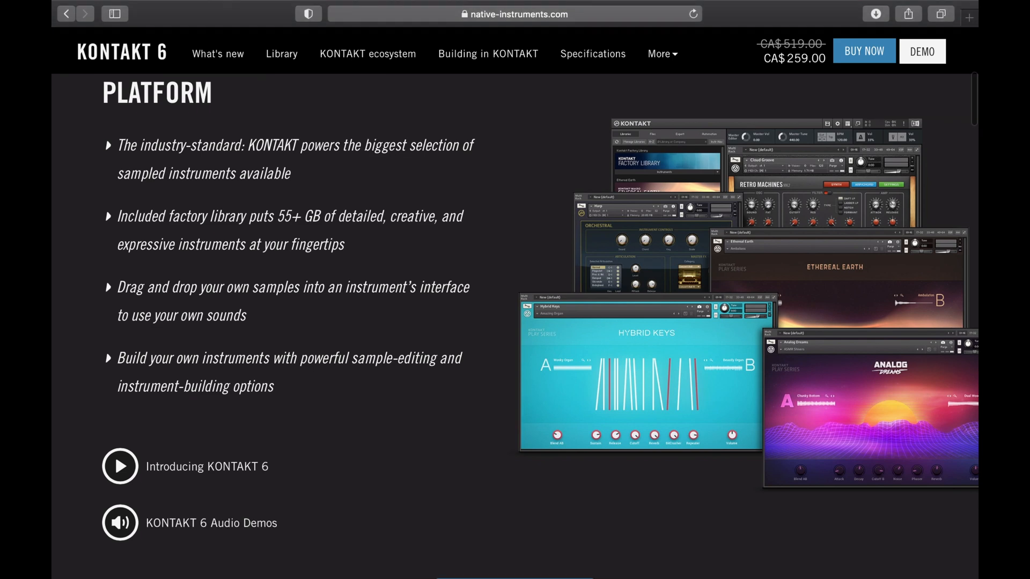
scroll(down, 3)
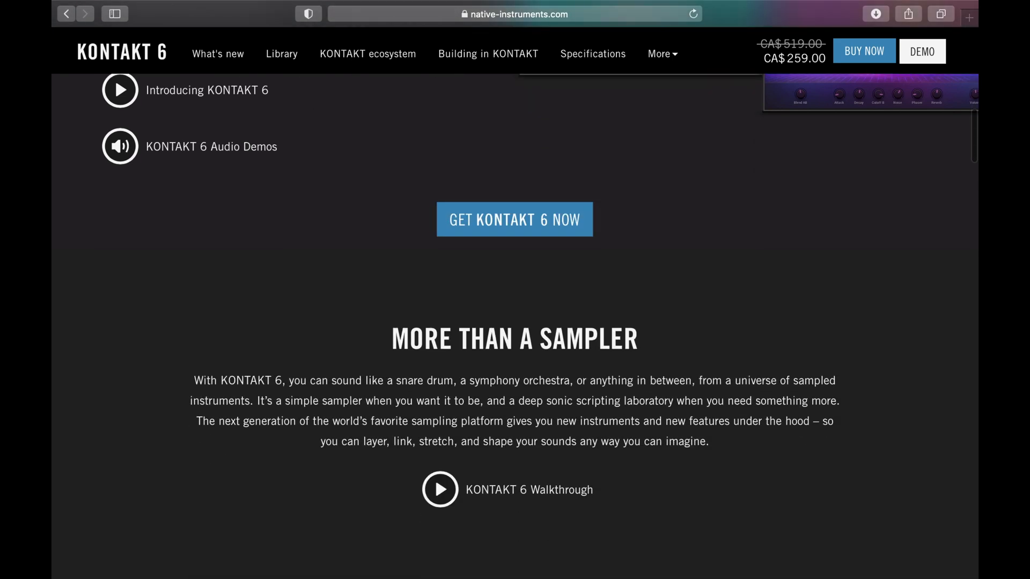
scroll(down, 3)
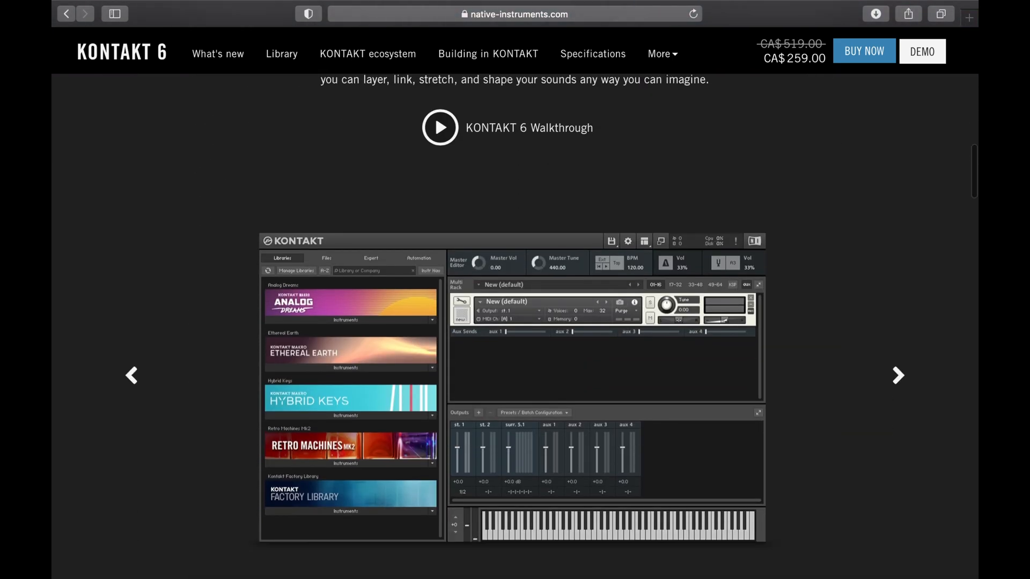
scroll(down, 3)
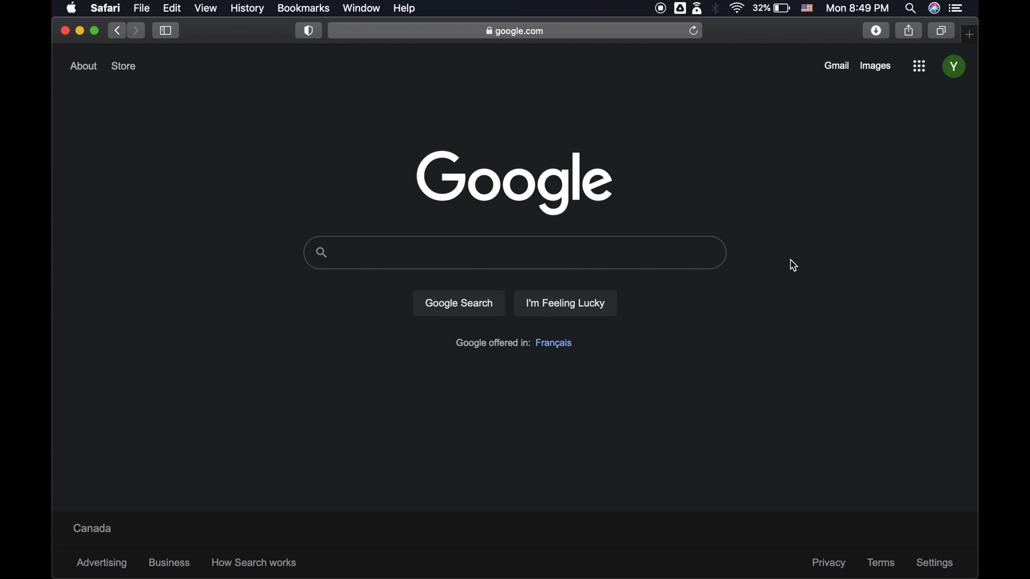
Step: Search Google for 'Native Access' and open its native-instruments.com download page
text(Native Access)
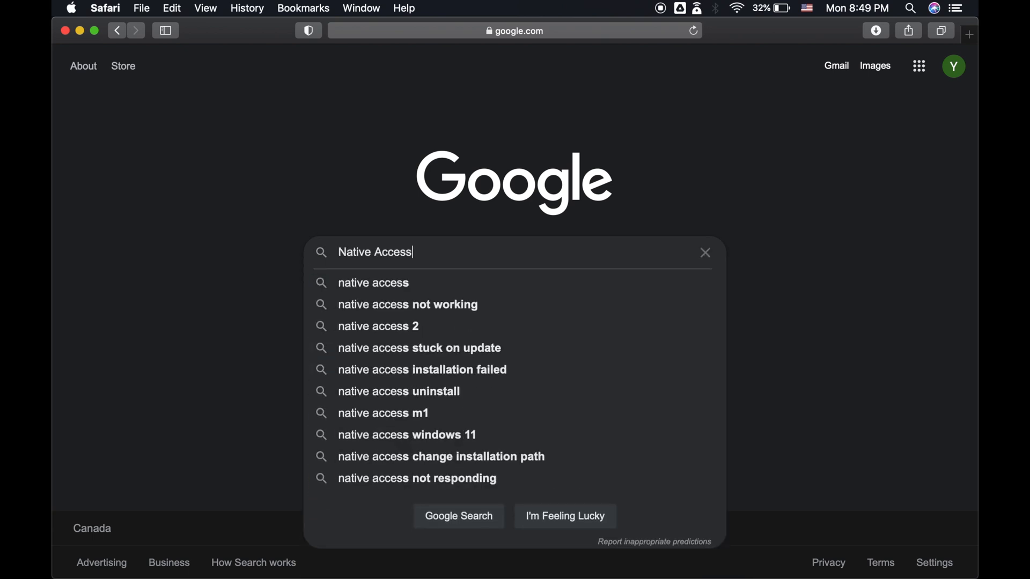
click(175, 203)
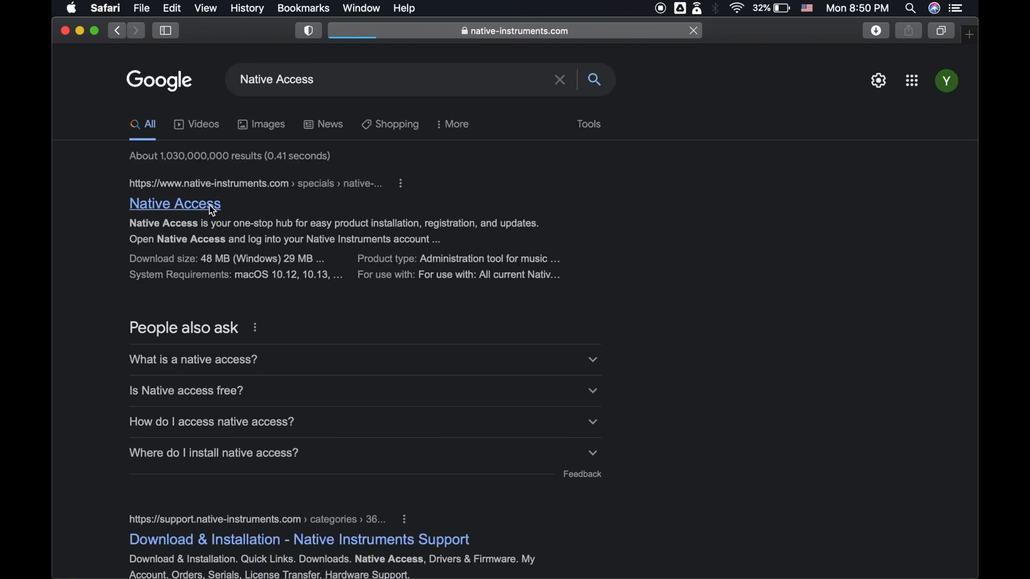
click(175, 203)
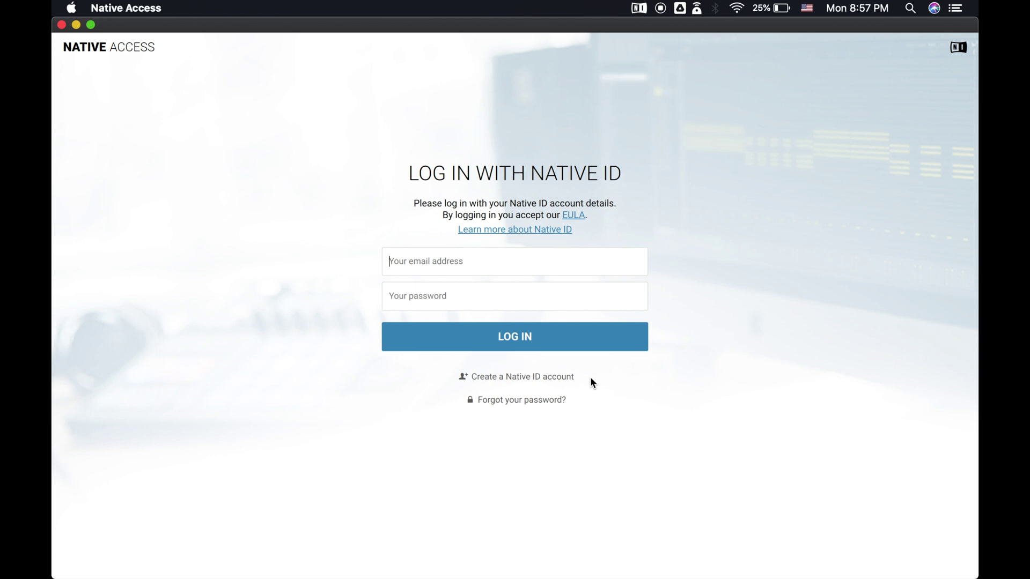
Step: Submit a new Native ID account, then install Kontakt 6 Player from products not installed
click(522, 376)
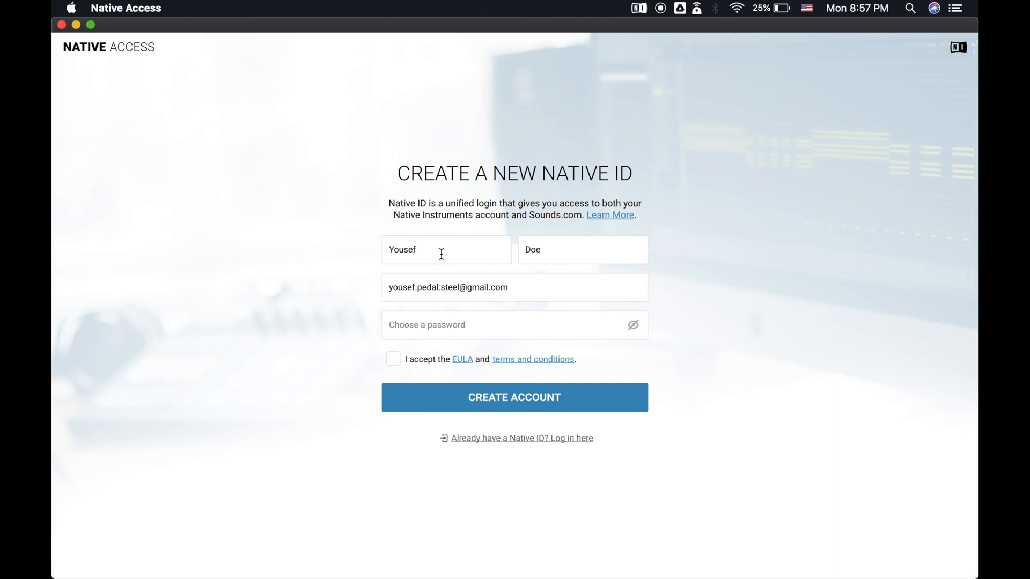
click(514, 398)
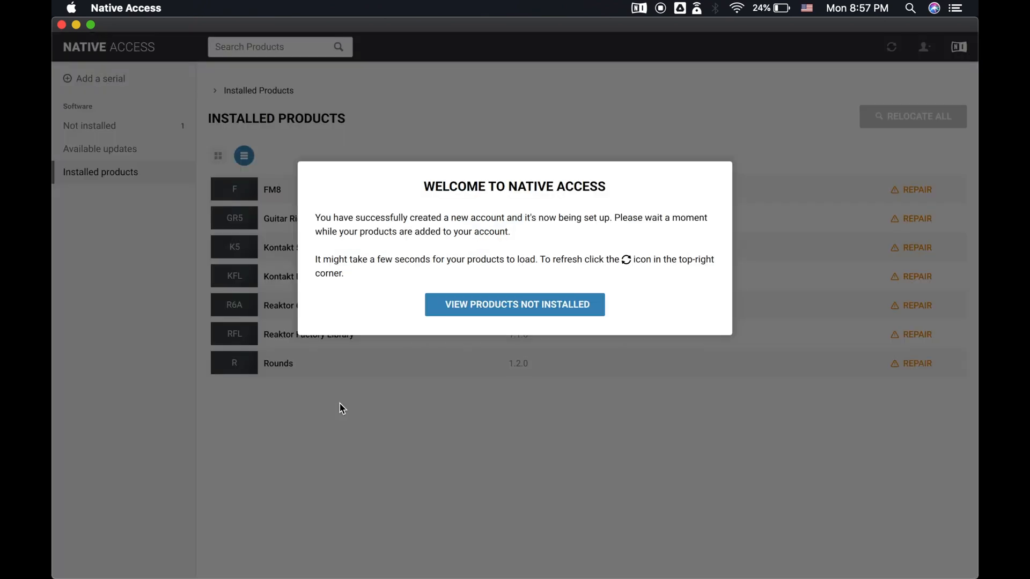
click(514, 305)
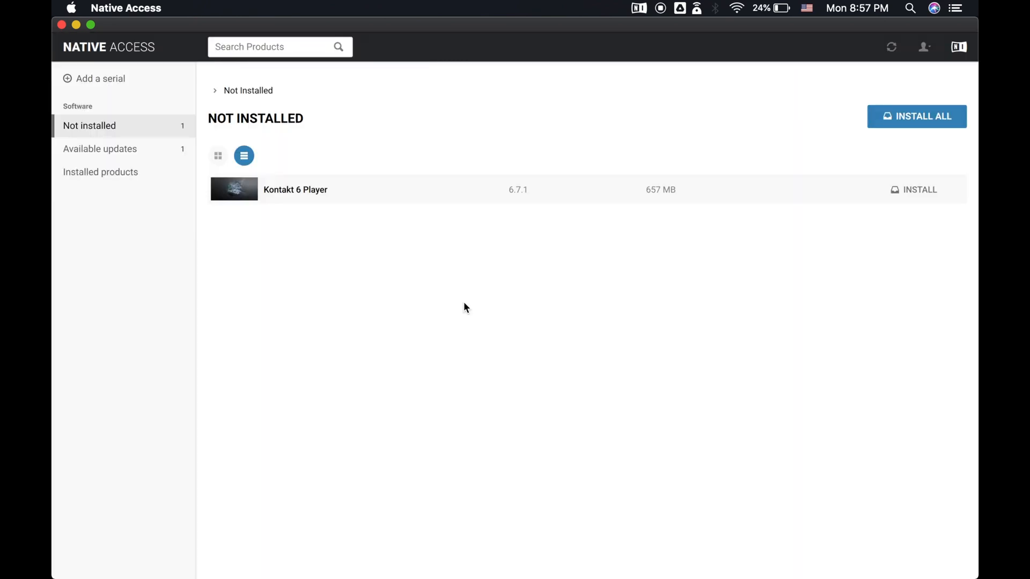
click(913, 189)
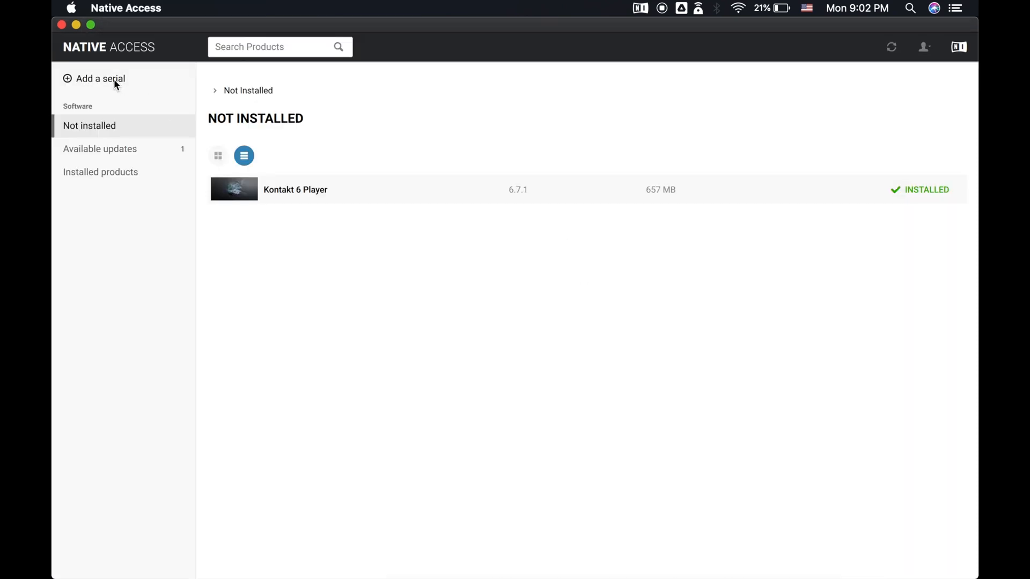
Step: Register the Pedal Steel serial and start adding its library
click(93, 79)
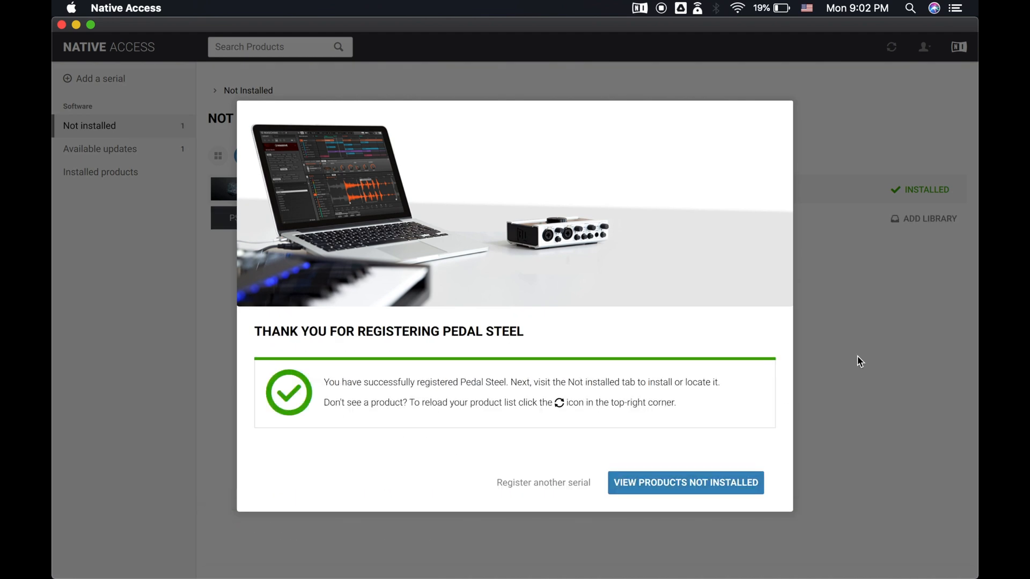
click(686, 482)
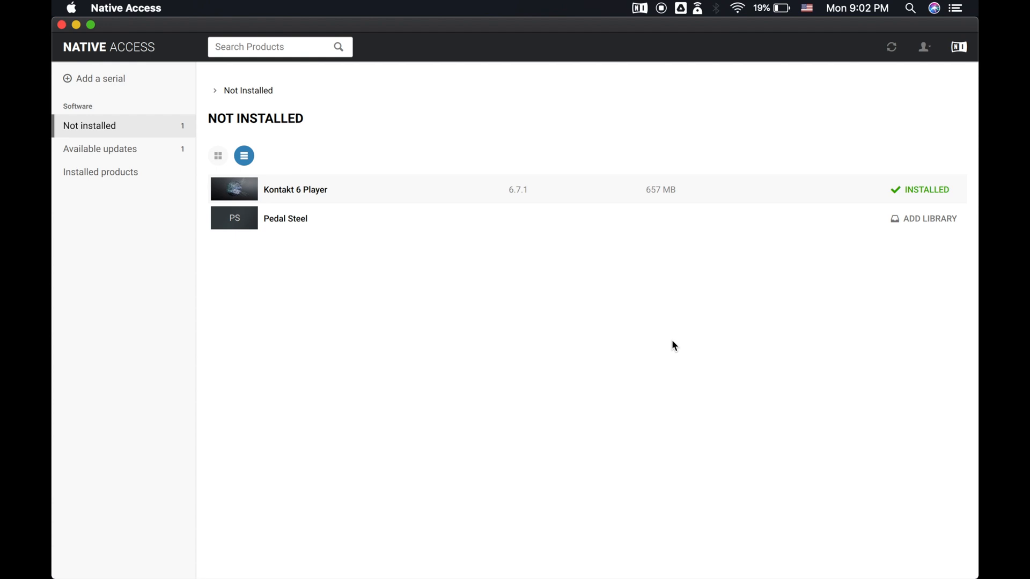
mouse_move(920, 222)
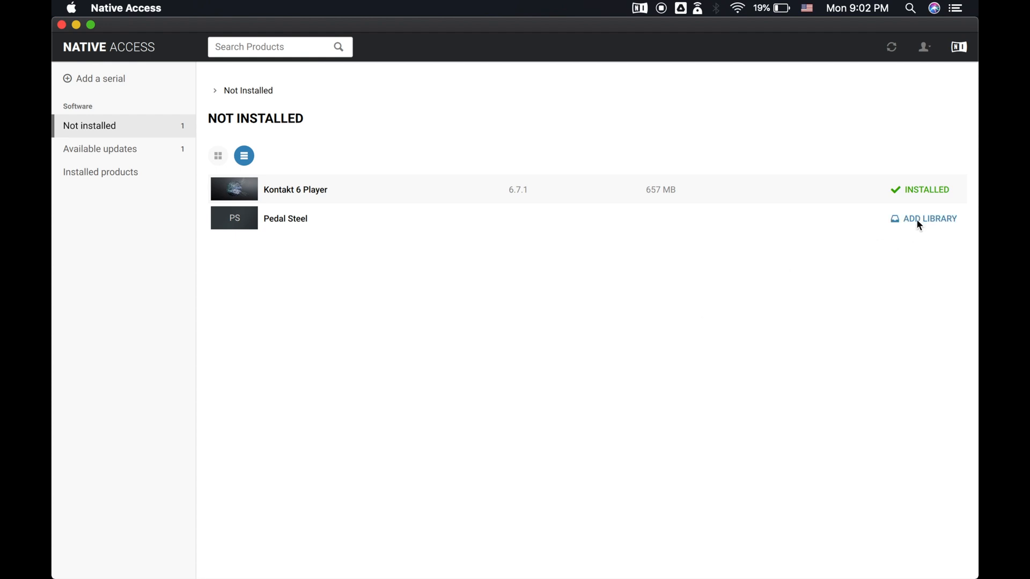
mouse_move(932, 236)
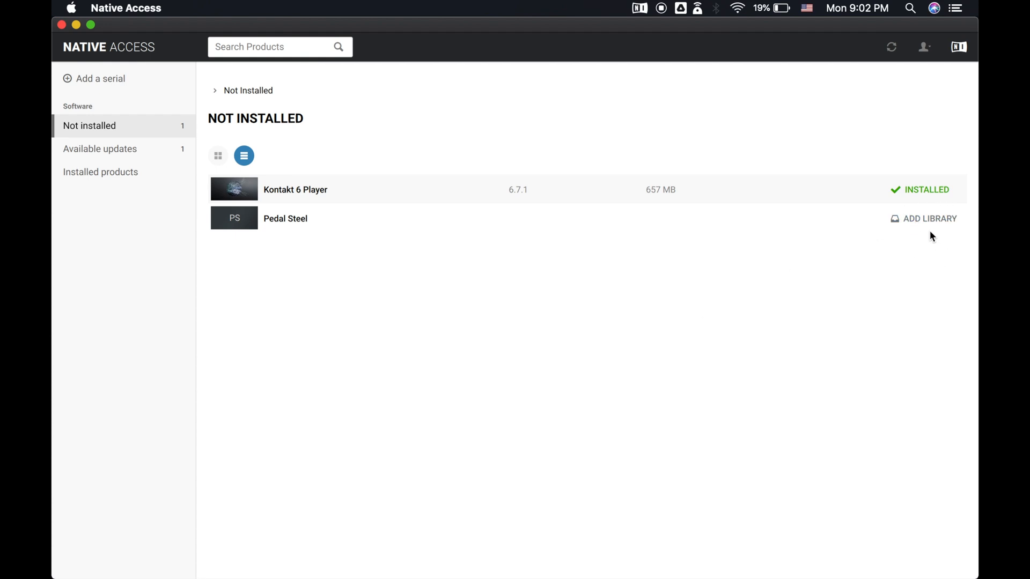
click(929, 219)
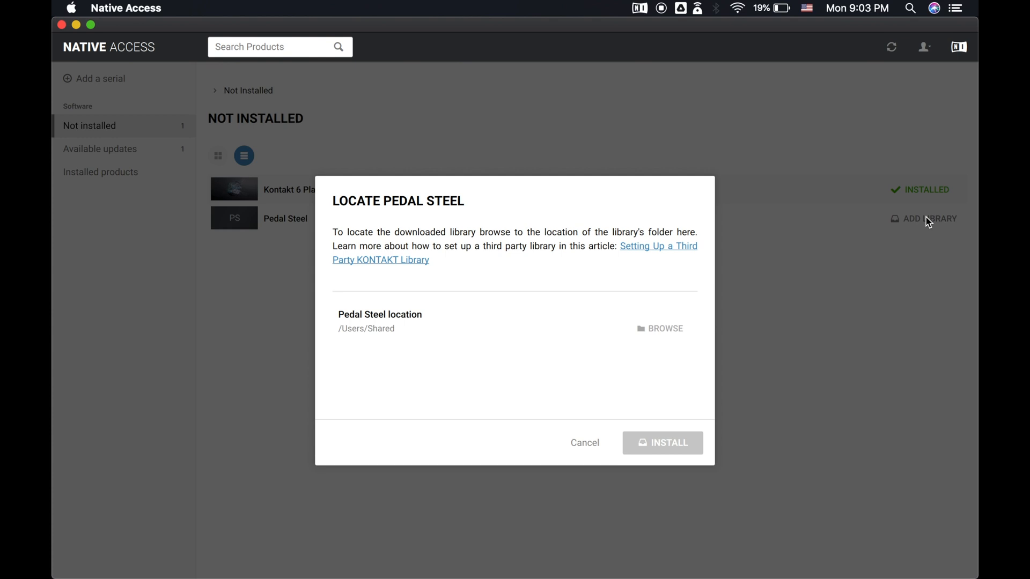
mouse_move(663, 334)
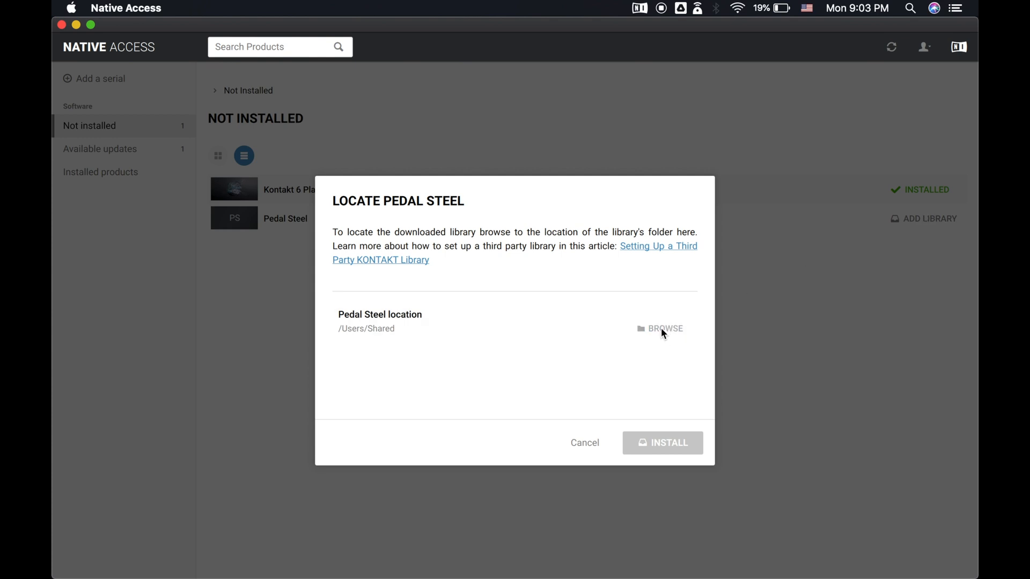
Step: Set the library location to Desktop/Impact Soundworks/Pedal Steel and install it
click(665, 329)
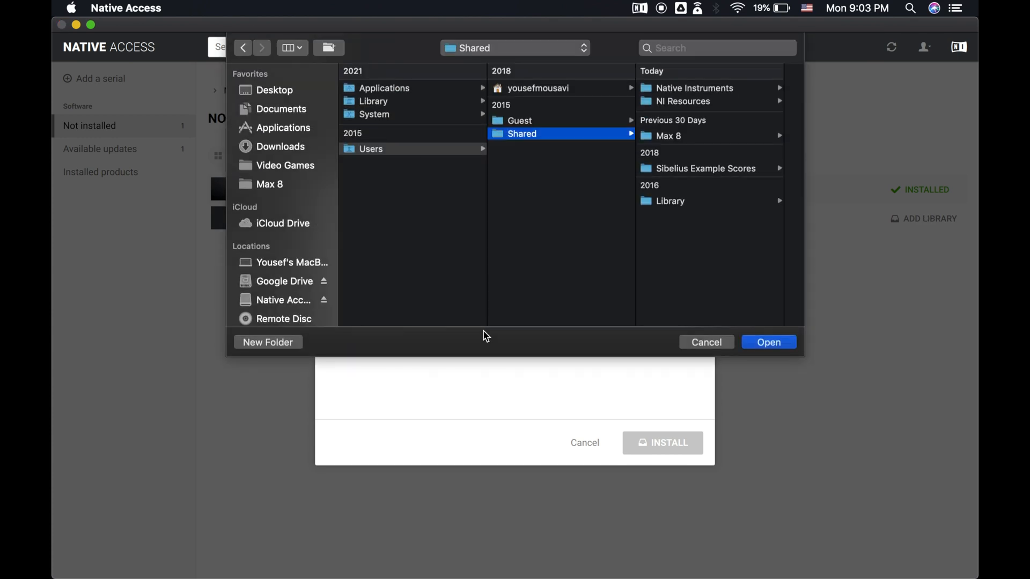
mouse_move(461, 313)
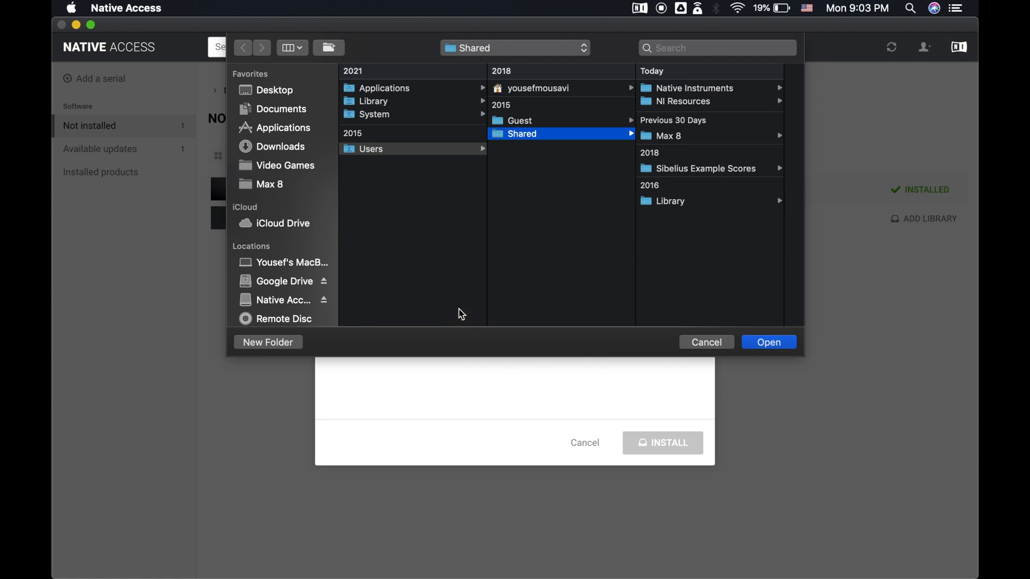
click(273, 90)
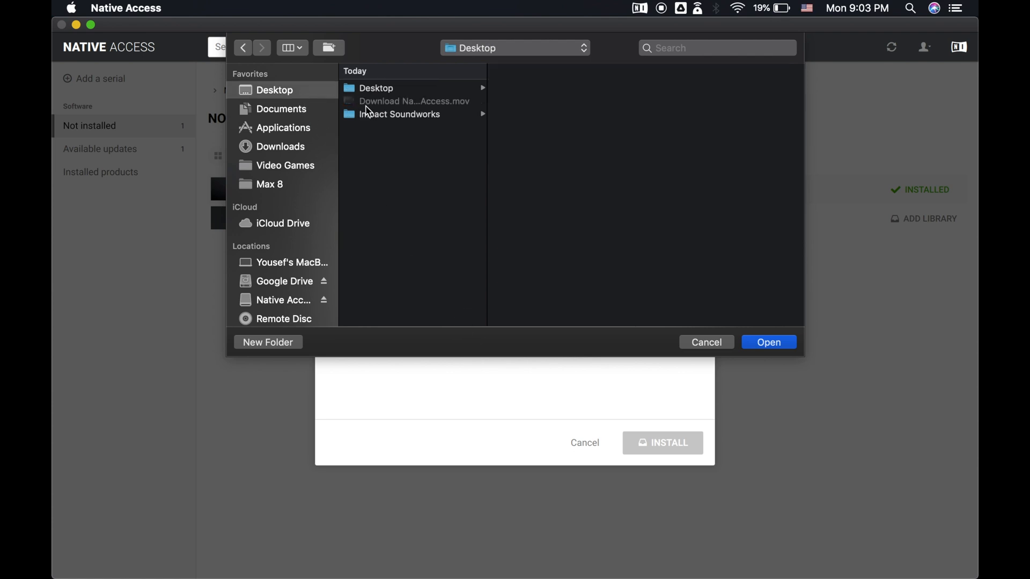
click(399, 114)
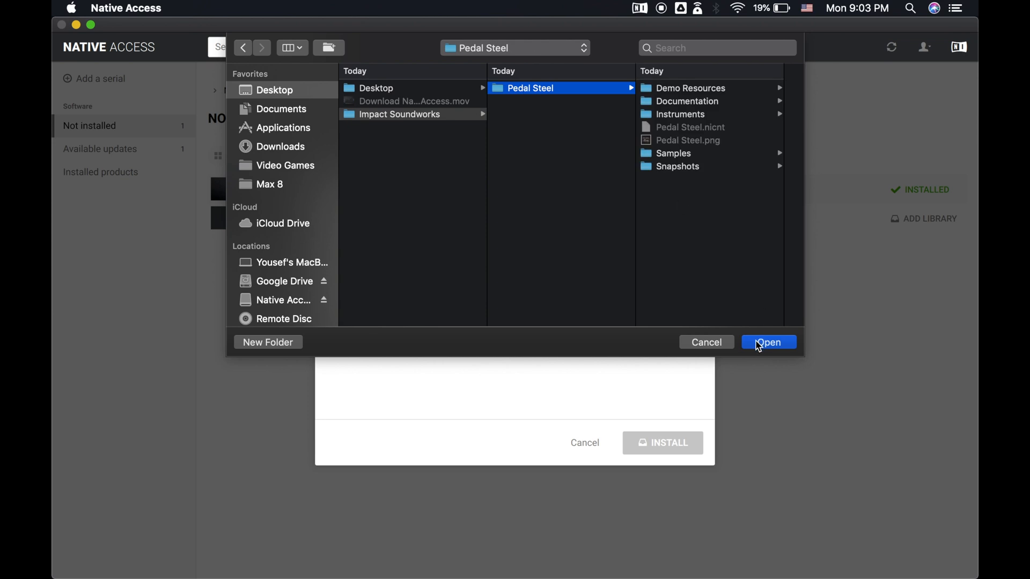
click(769, 342)
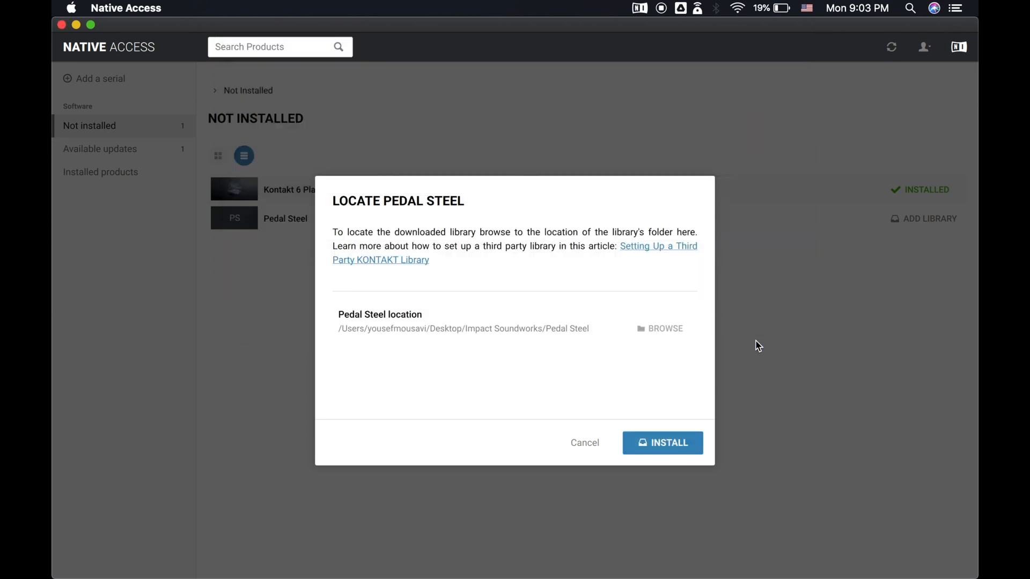
click(663, 443)
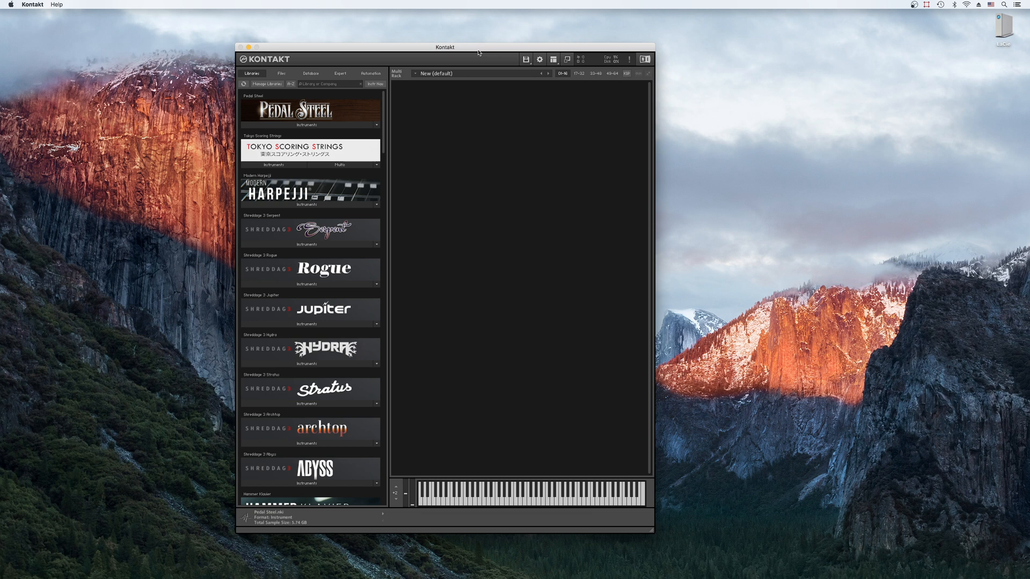
mouse_move(133, 49)
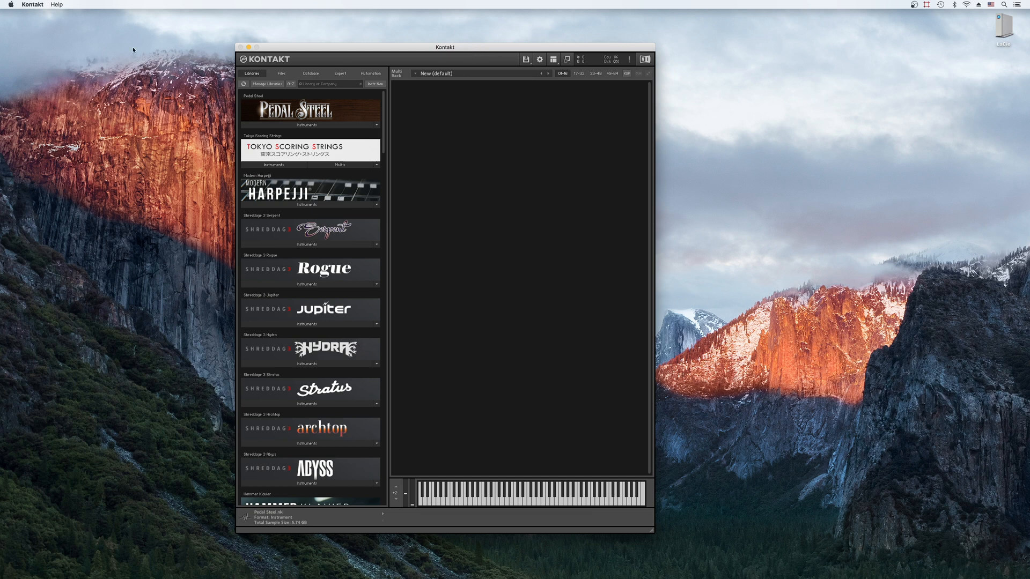
Step: Keep Scarlett 2i2 USB as the audio device and set latency to 128 samples
click(29, 5)
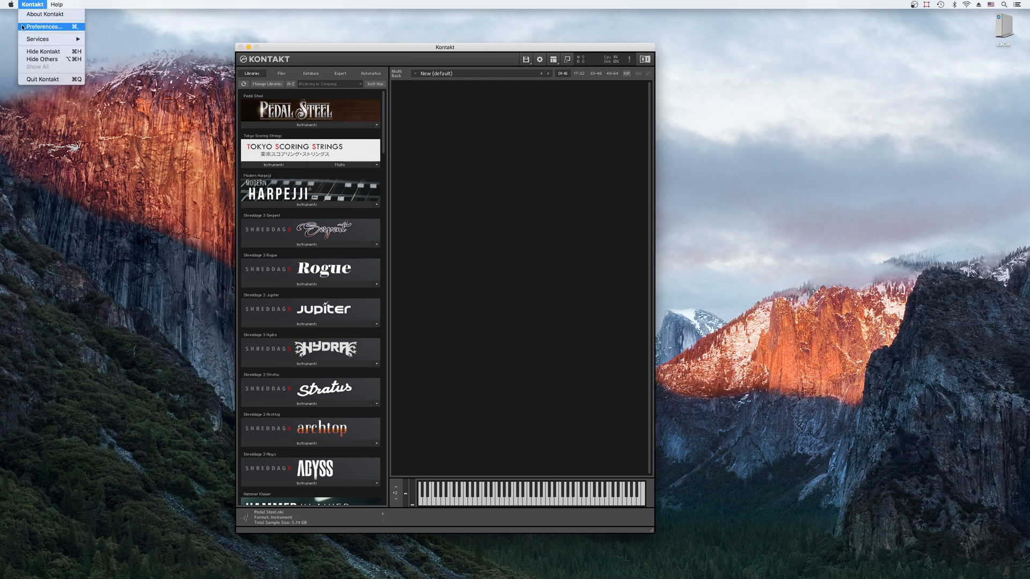
click(46, 27)
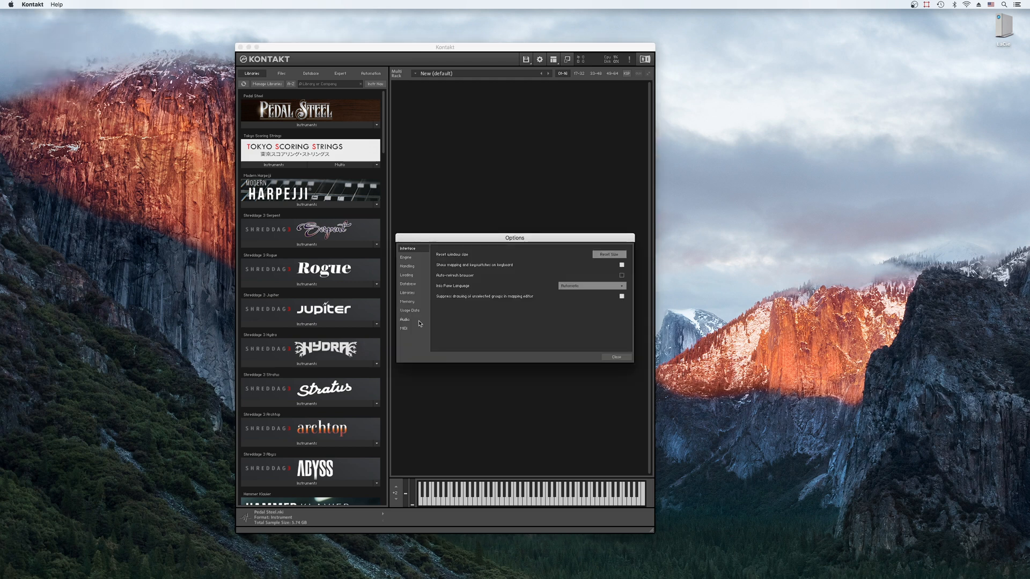
click(404, 320)
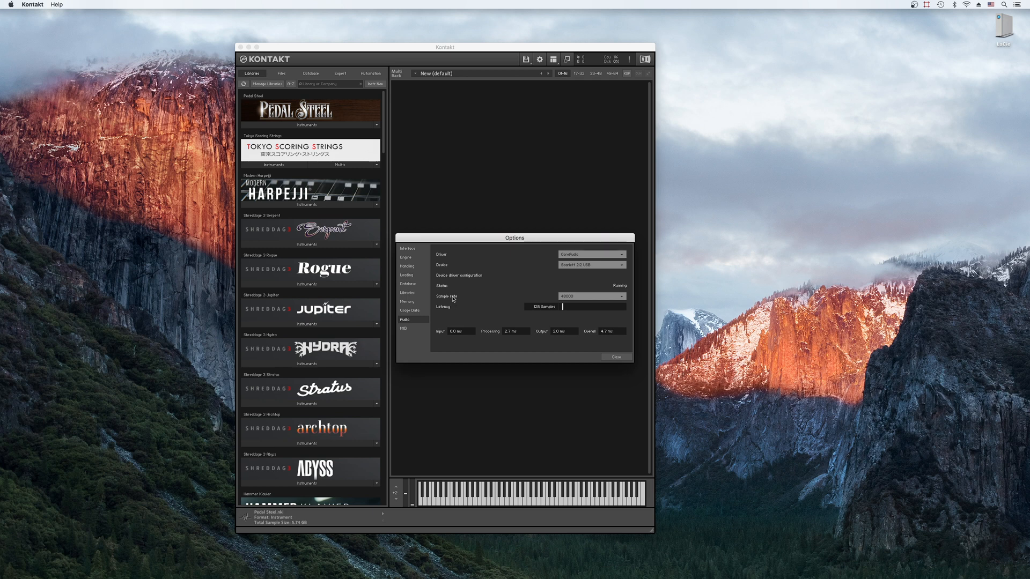
mouse_move(426, 261)
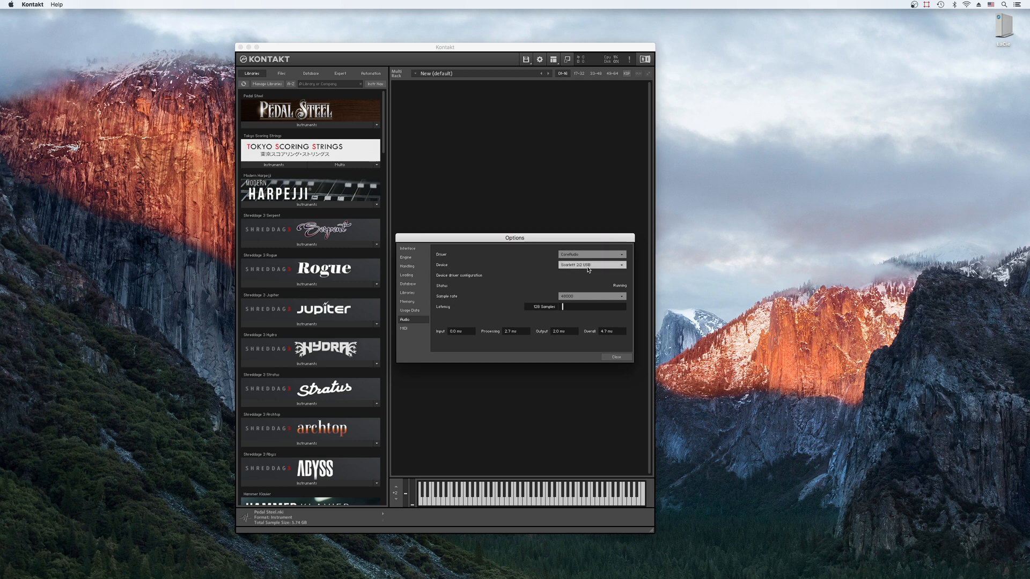
click(591, 265)
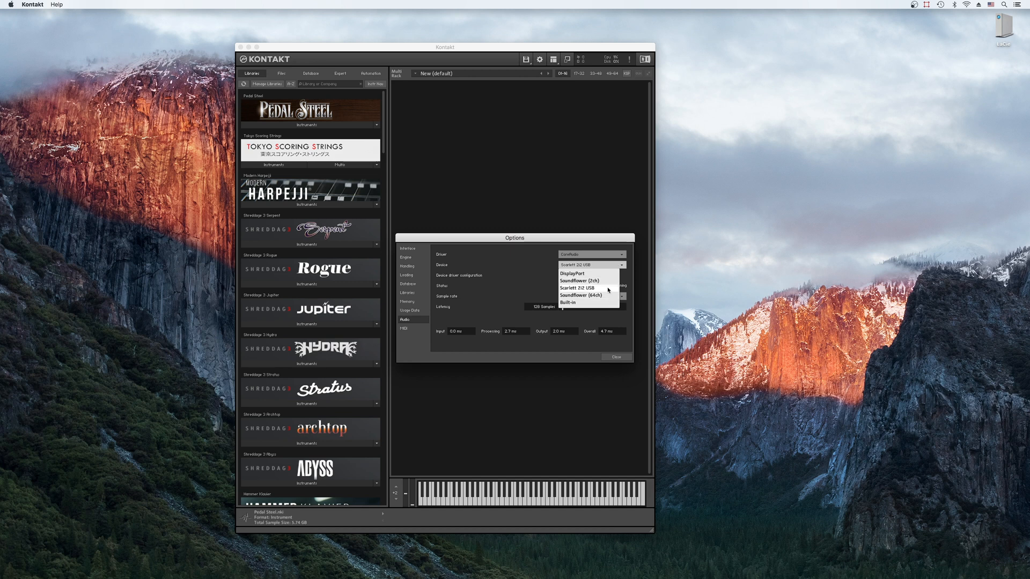
click(582, 288)
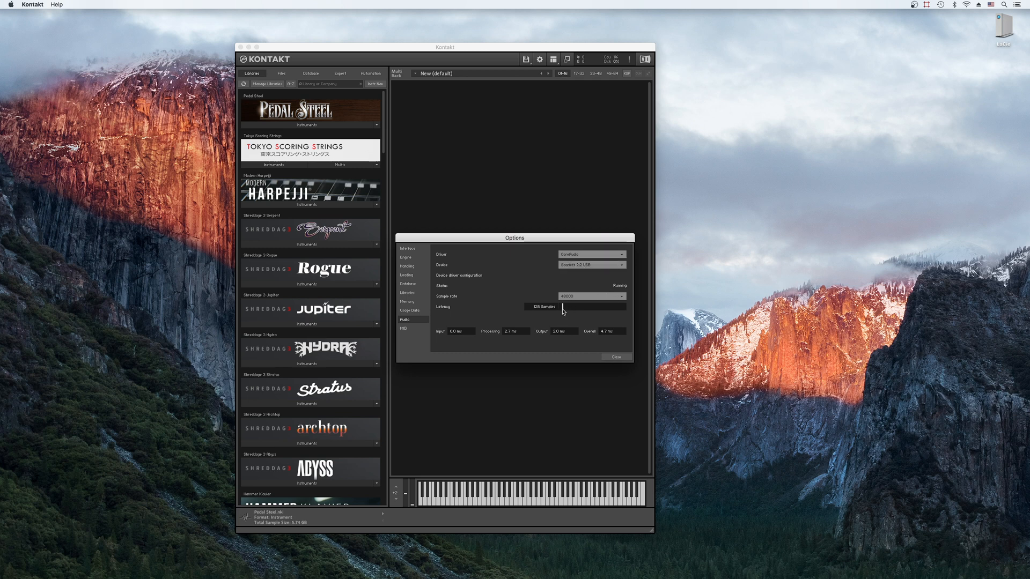
drag(561, 307, 624, 307)
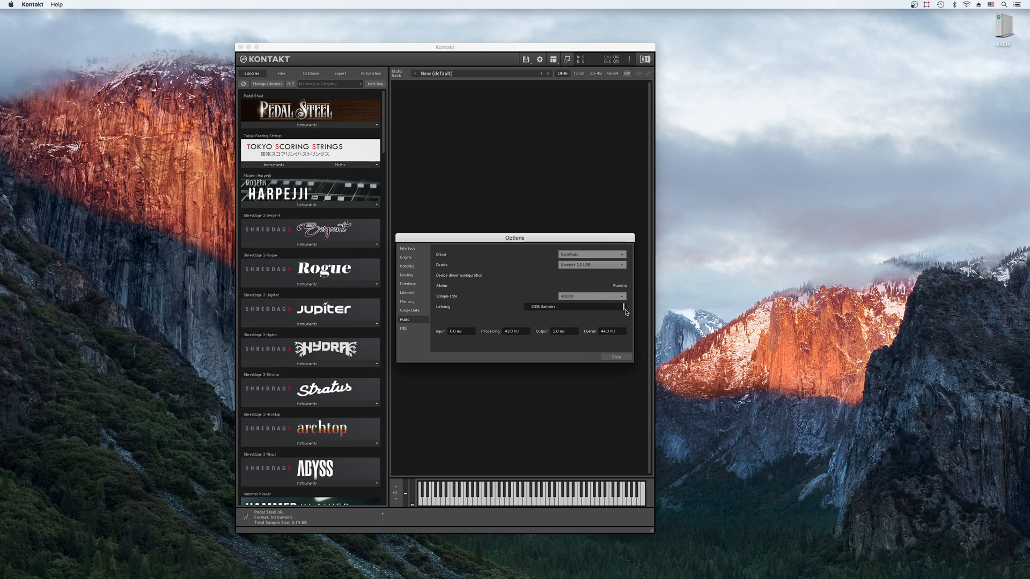
drag(623, 307, 563, 307)
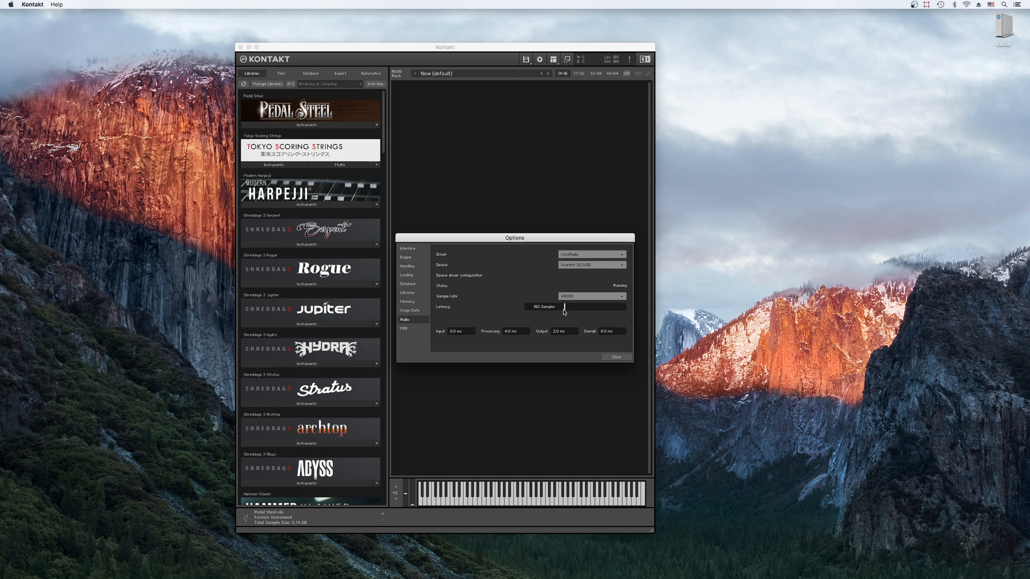
drag(563, 307, 532, 307)
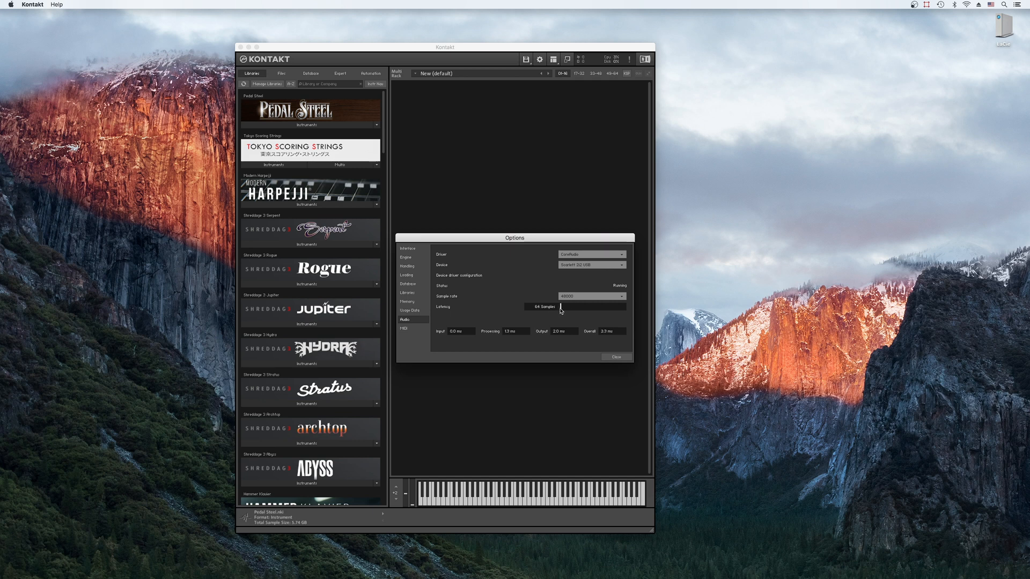
drag(537, 307, 564, 307)
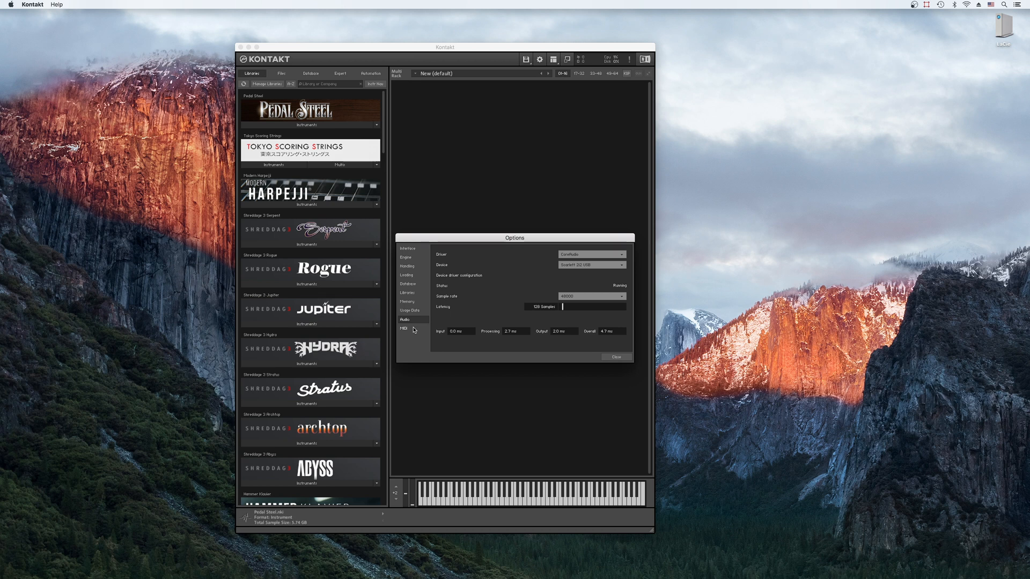
Step: Assign the Digital Piano MIDI input to Port A and close Options
click(404, 328)
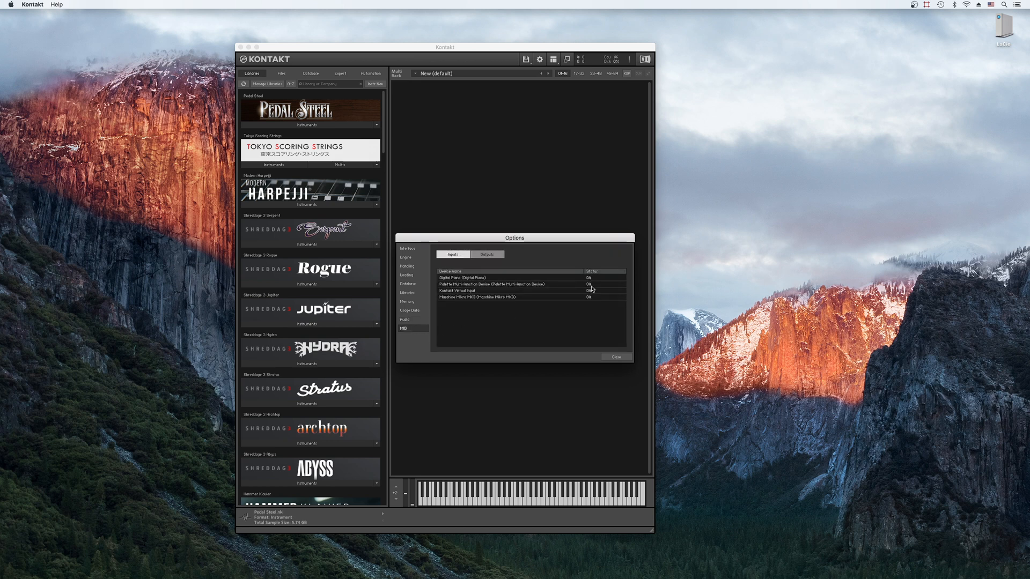
click(604, 284)
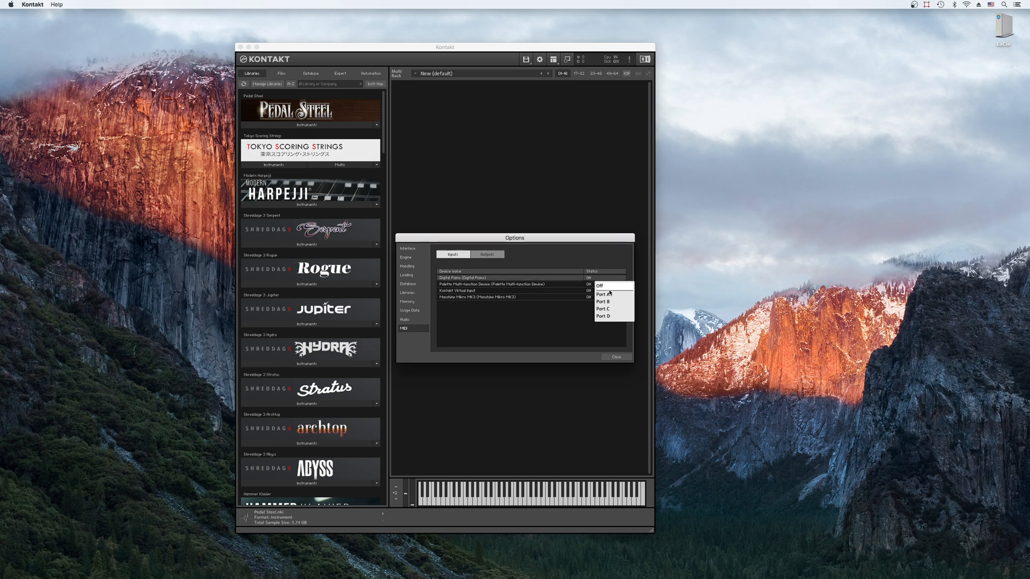
click(604, 294)
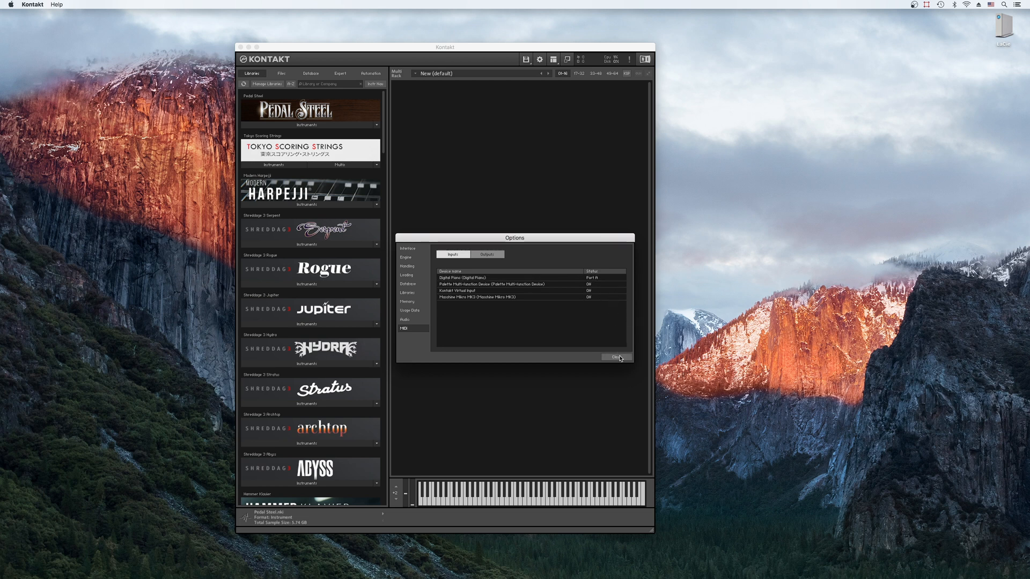
click(615, 357)
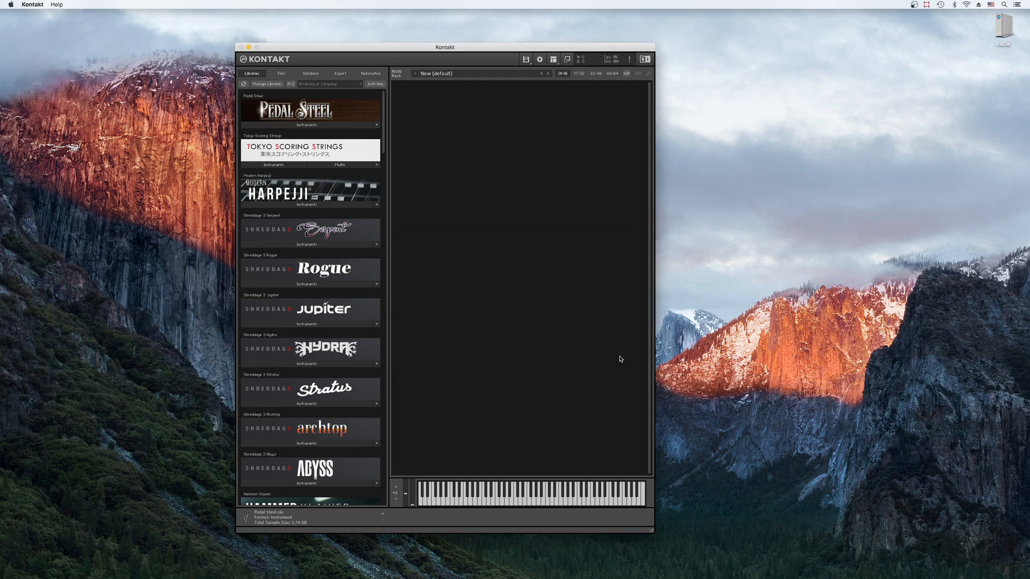
mouse_move(395, 197)
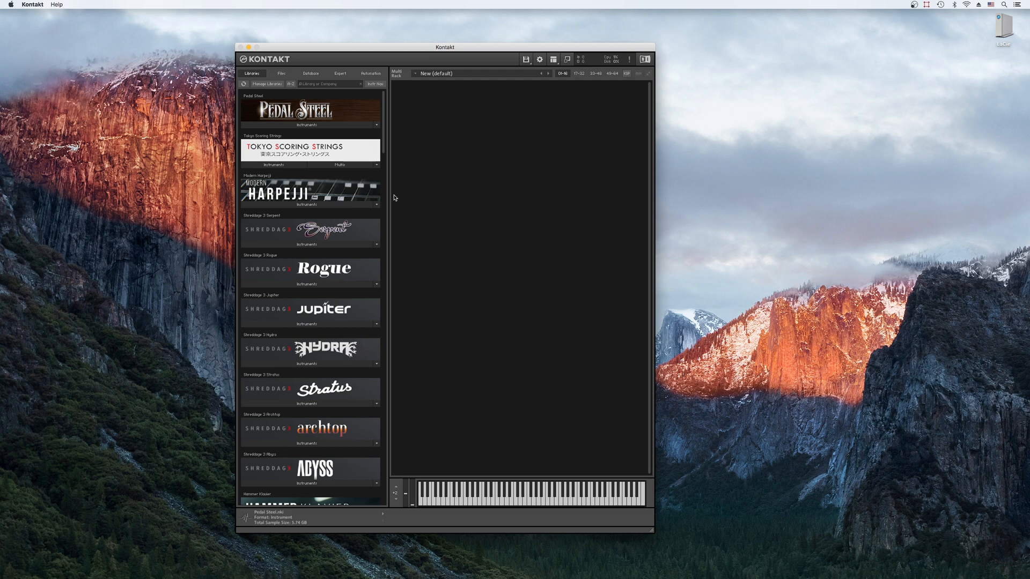
Step: Load Pedal Steel.nki from the Pedal Steel library's Instruments folder
click(304, 125)
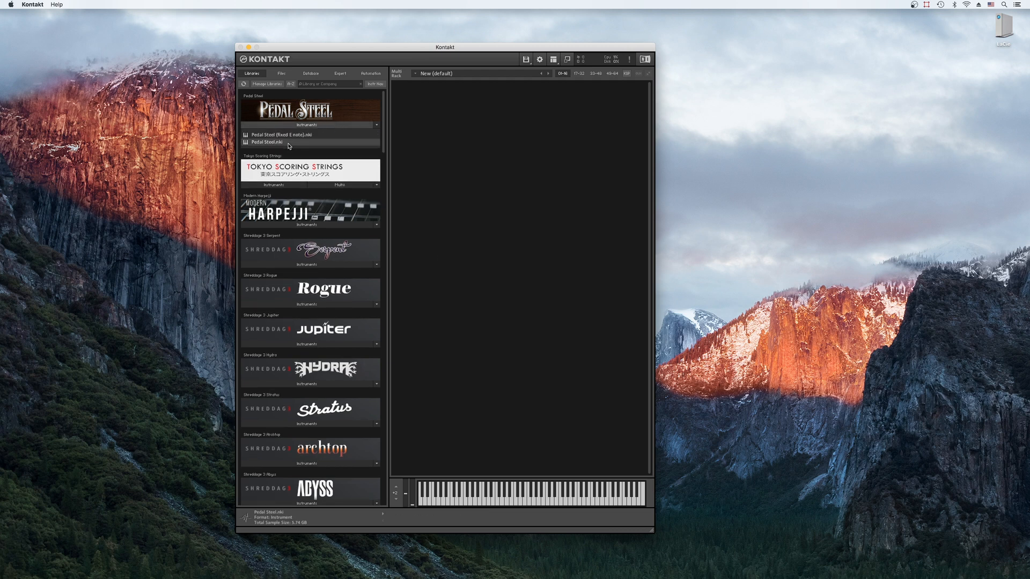
double_click(278, 143)
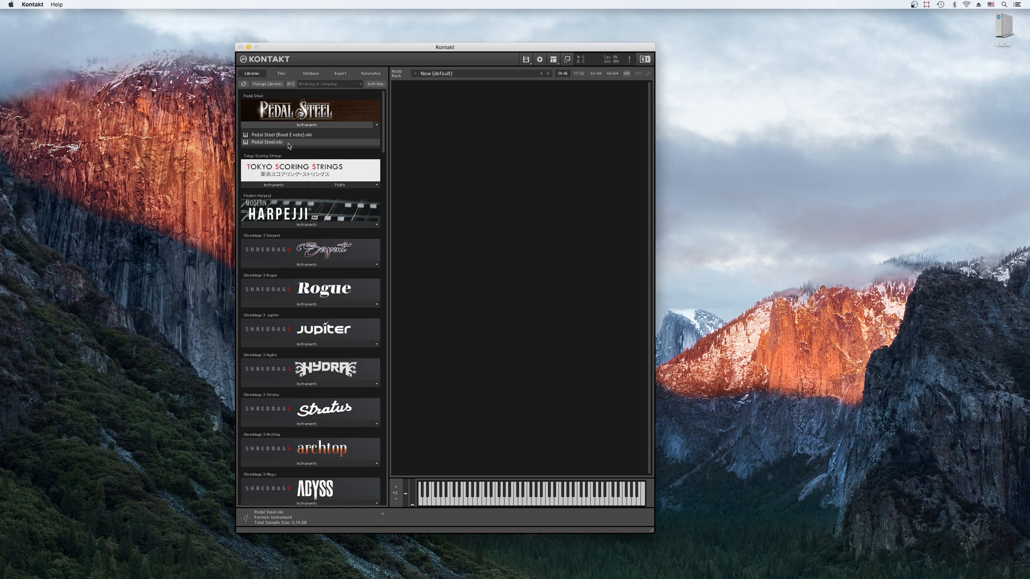
double_click(281, 142)
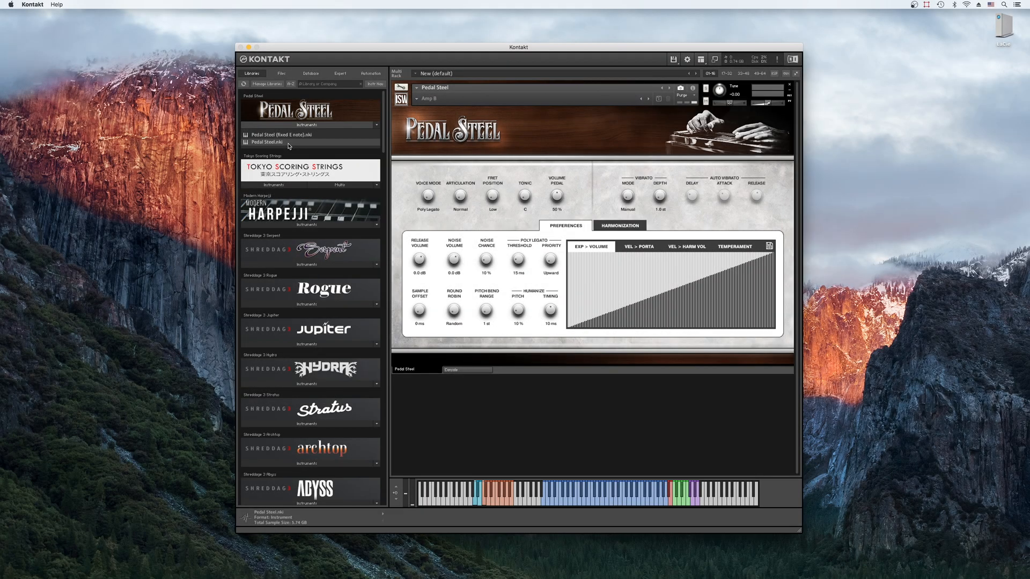
mouse_move(637, 443)
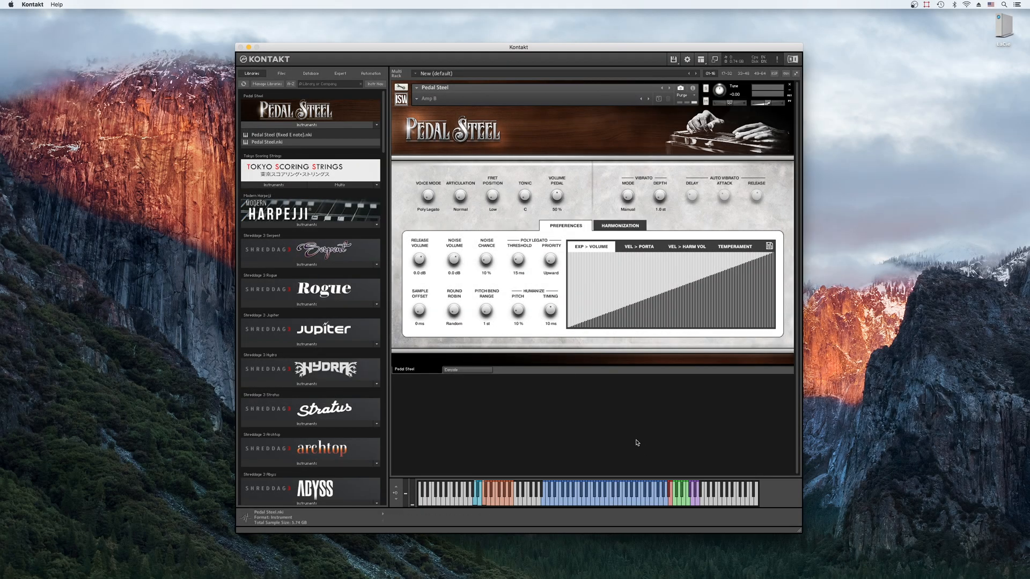
mouse_move(606, 468)
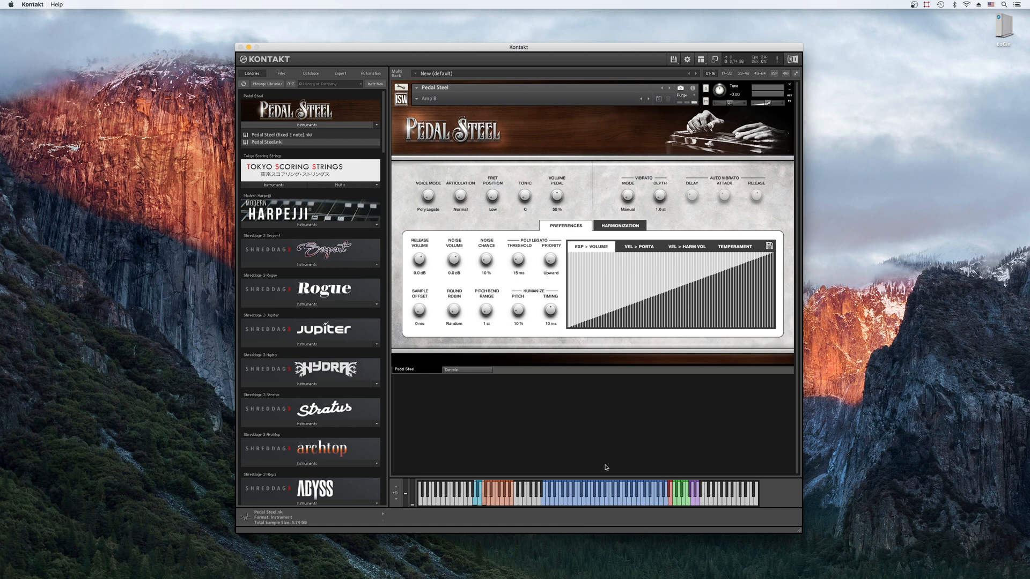
mouse_move(610, 443)
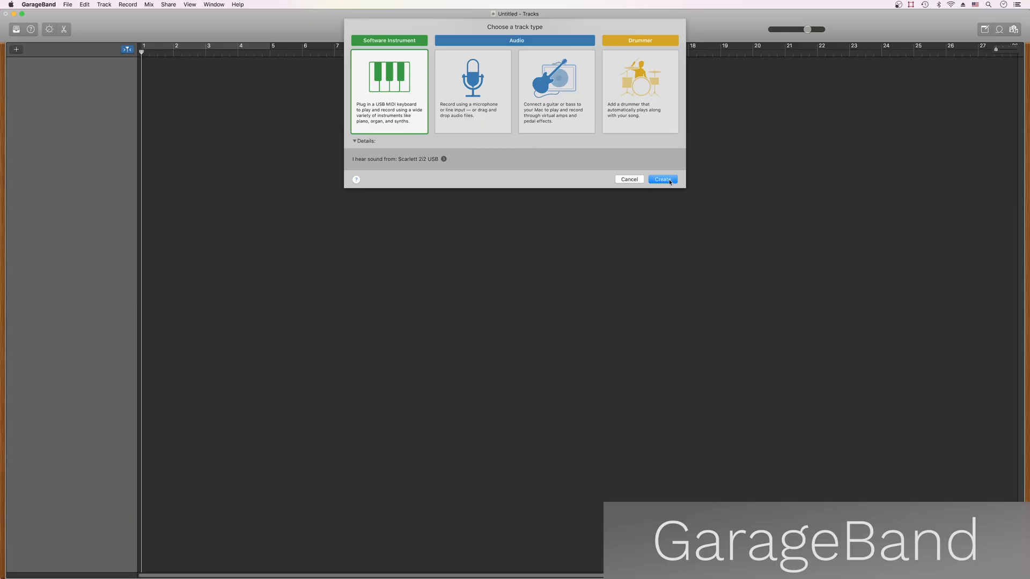
Step: Create a GarageBand software instrument track and browse its Native Instruments AU plug-ins
click(663, 179)
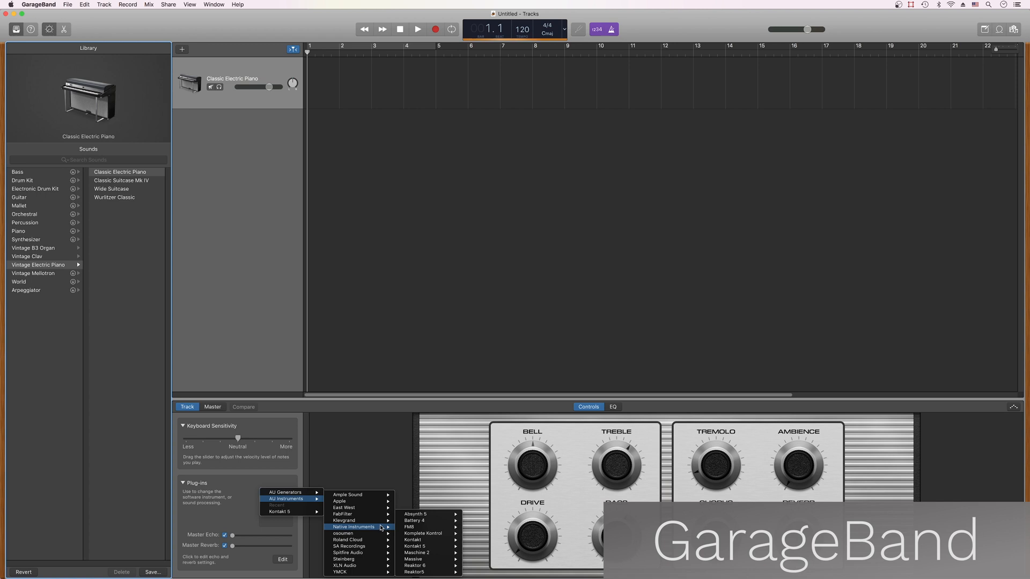
click(410, 527)
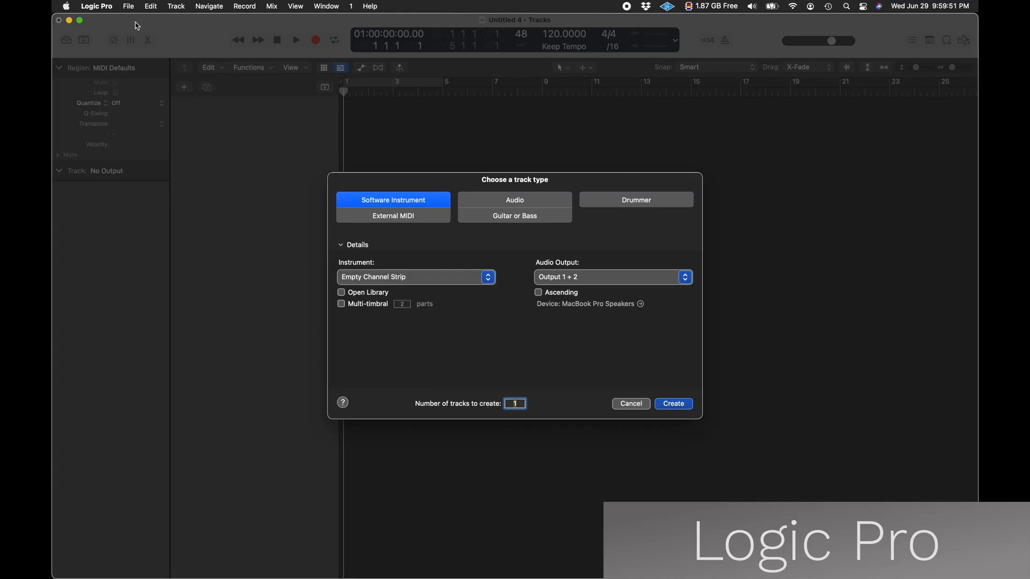
Step: Create a Logic Pro software instrument track, then add a Kontakt instrument track in Cubase
click(673, 404)
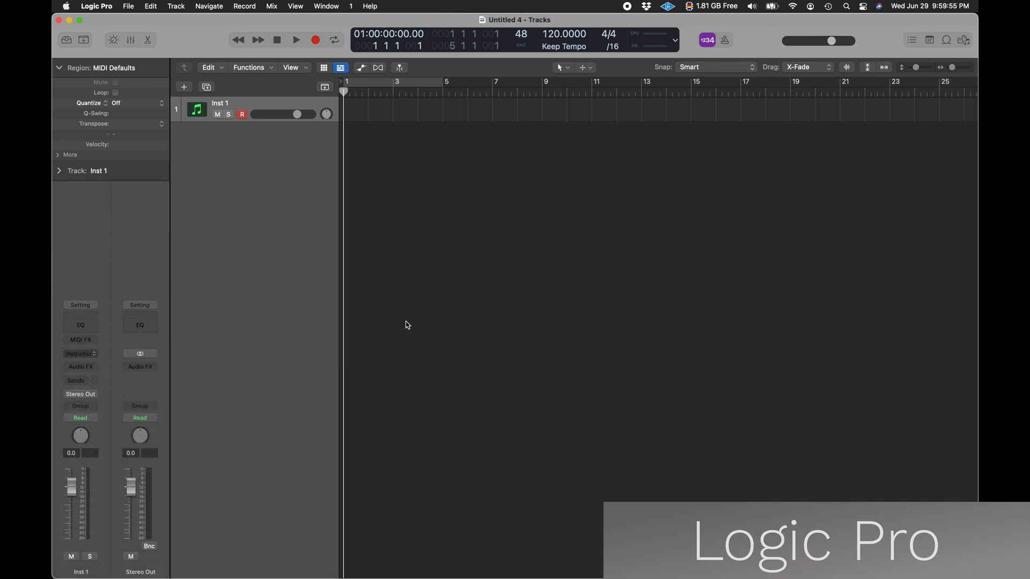
click(80, 353)
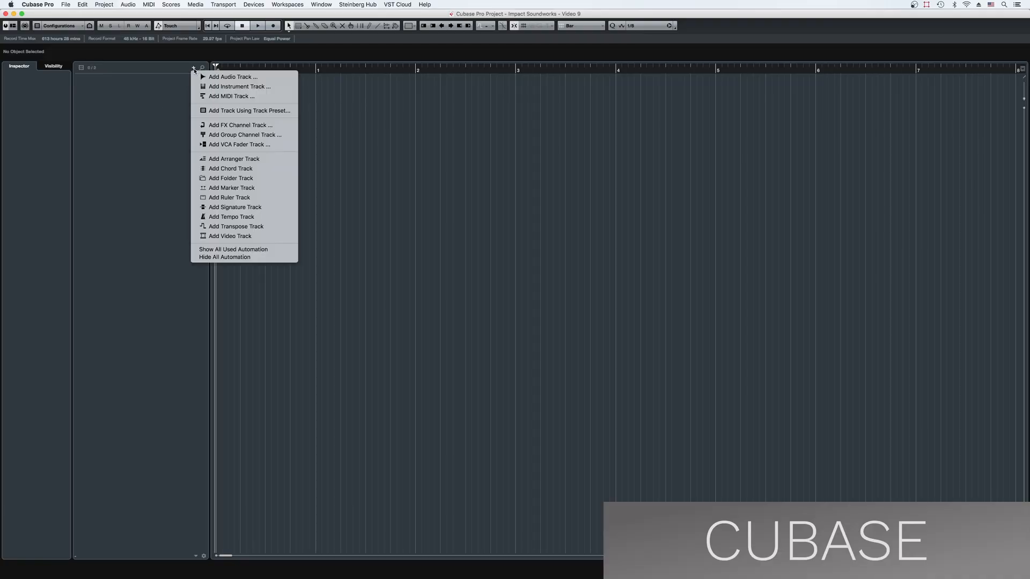
click(239, 86)
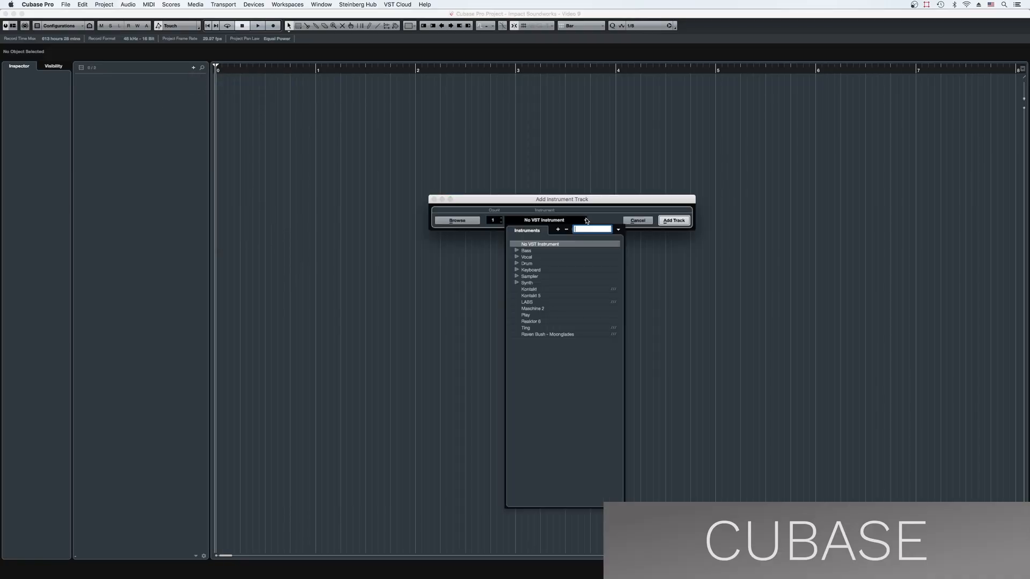
click(526, 290)
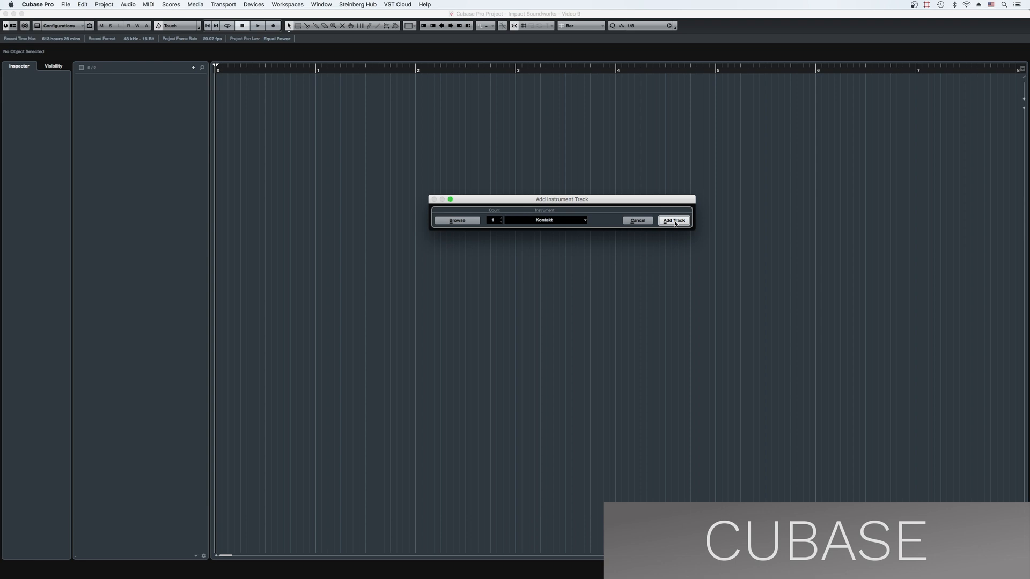
click(674, 220)
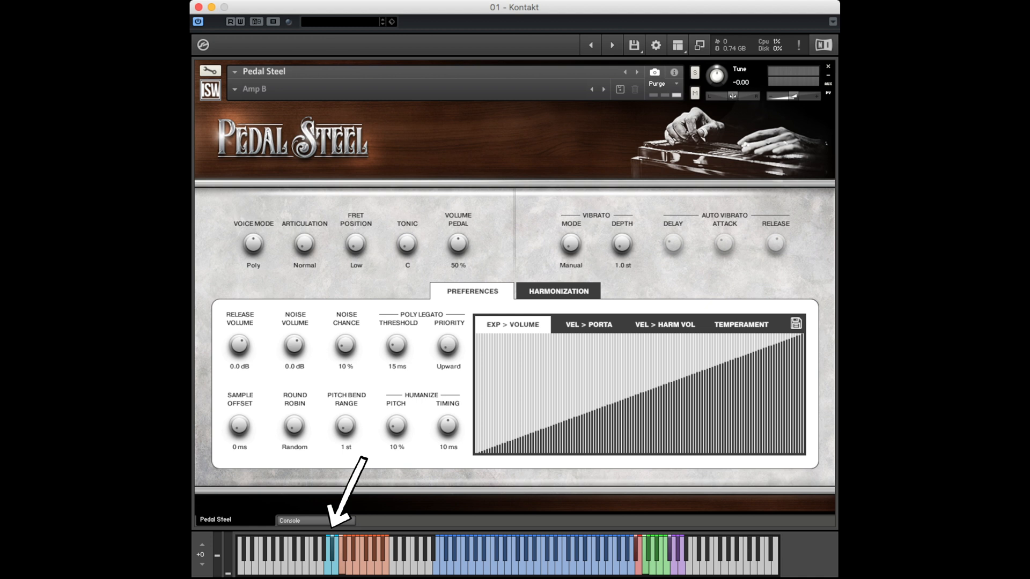
Step: Use the blue keyswitch key to switch Pedal Steel's voice mode
click(253, 245)
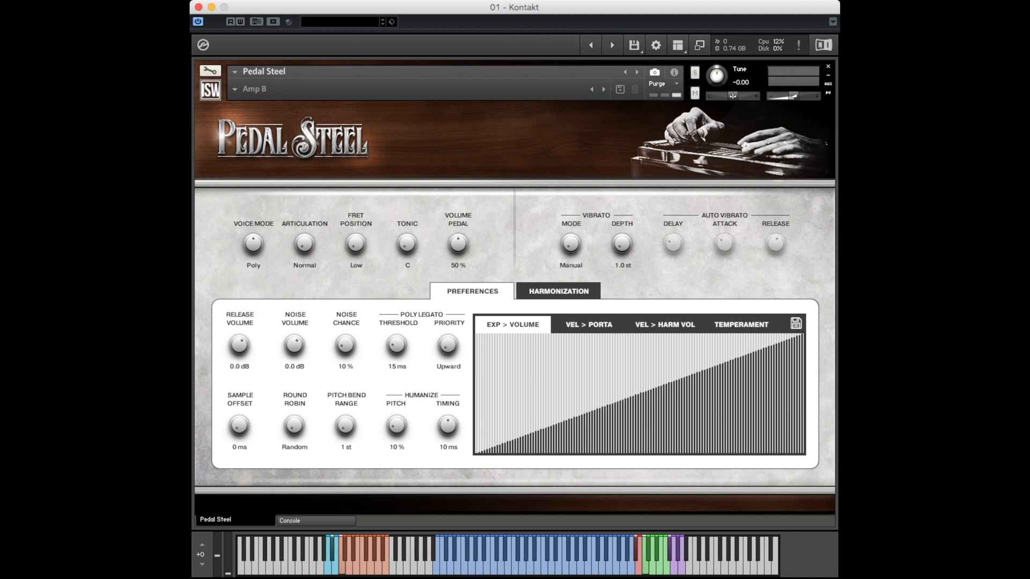
click(253, 244)
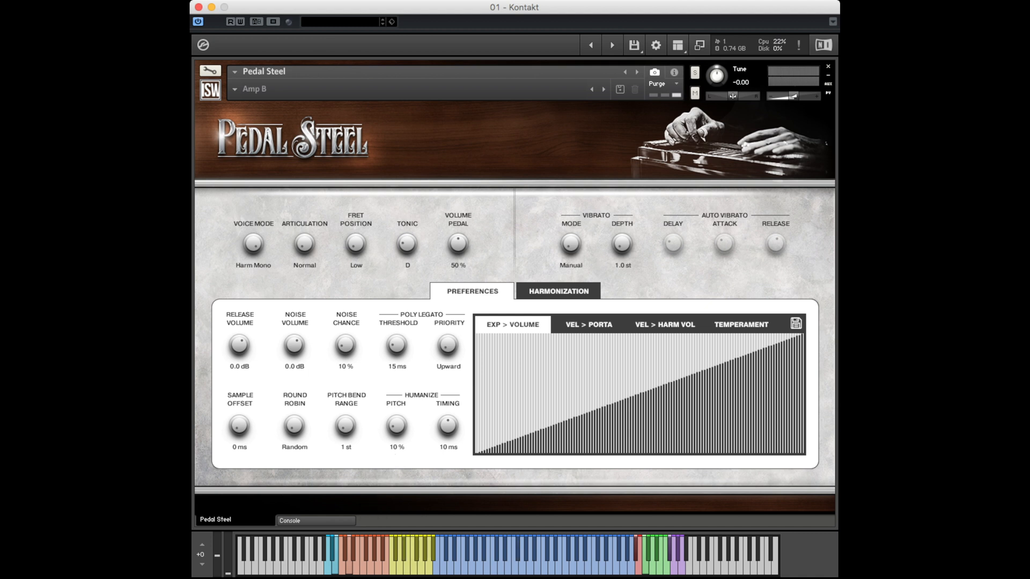
mouse_move(537, 326)
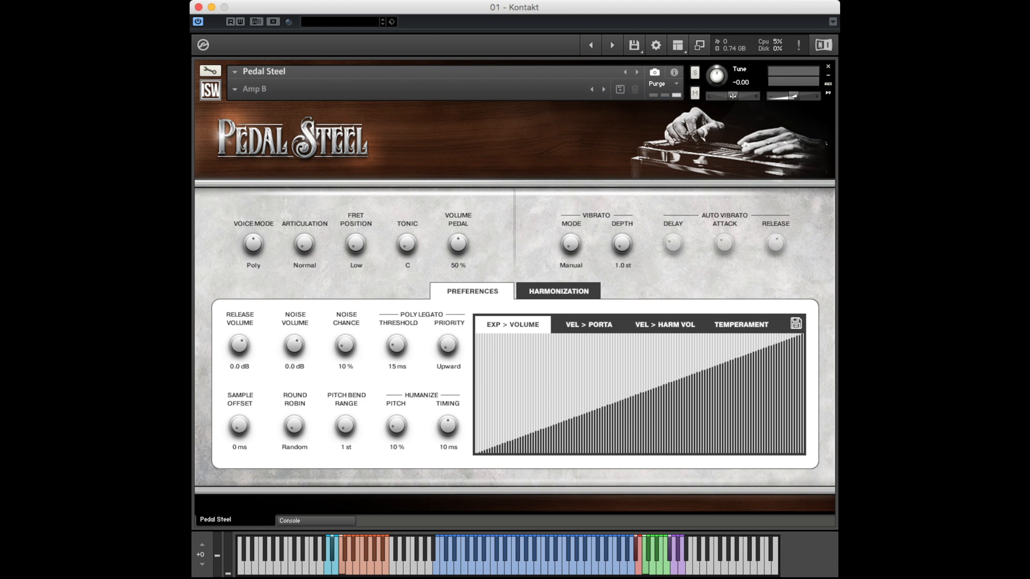
click(679, 44)
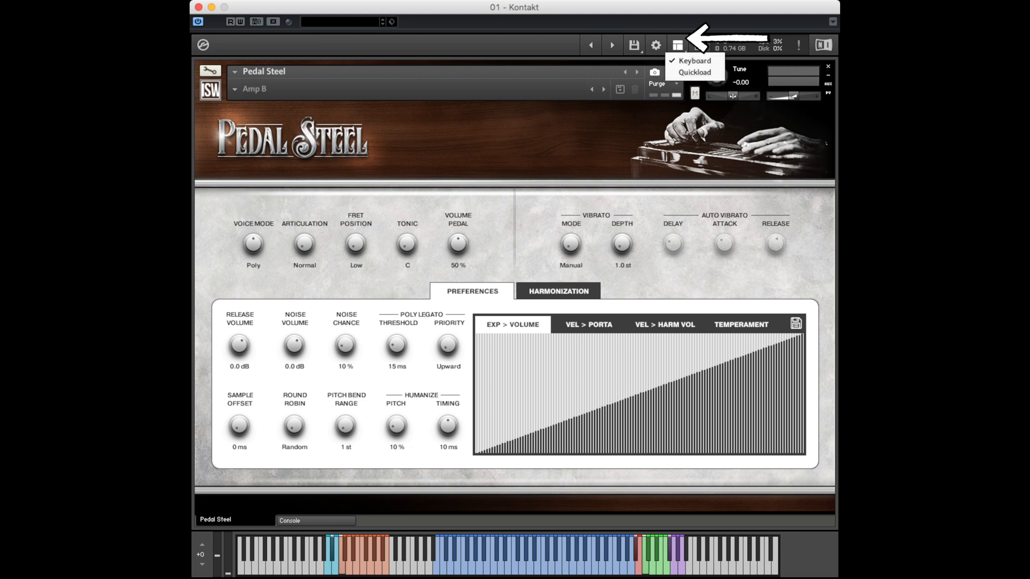
click(687, 60)
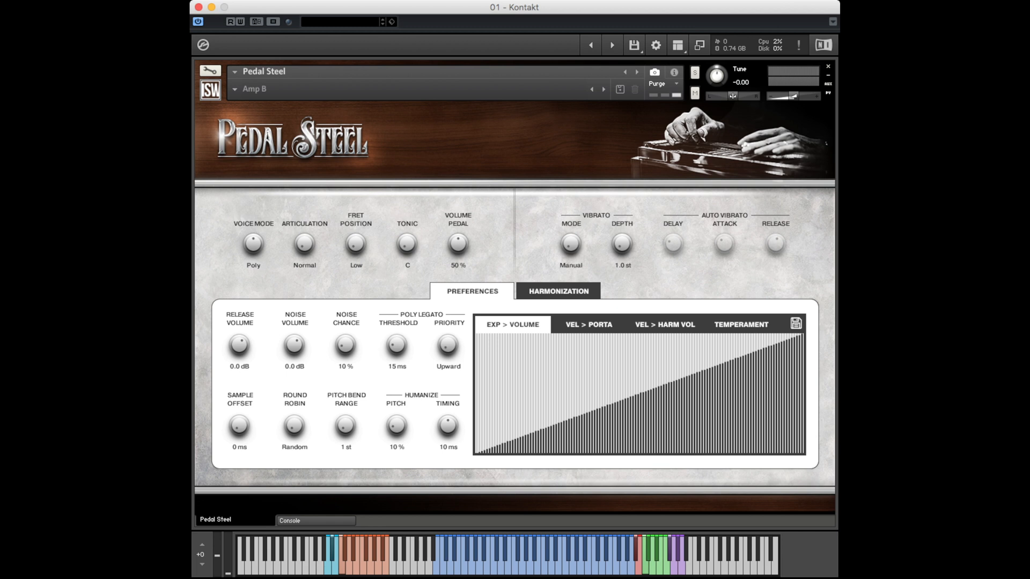
Step: Load the Country Club snapshot, then switch to the Ambient Swells snapshot
click(254, 89)
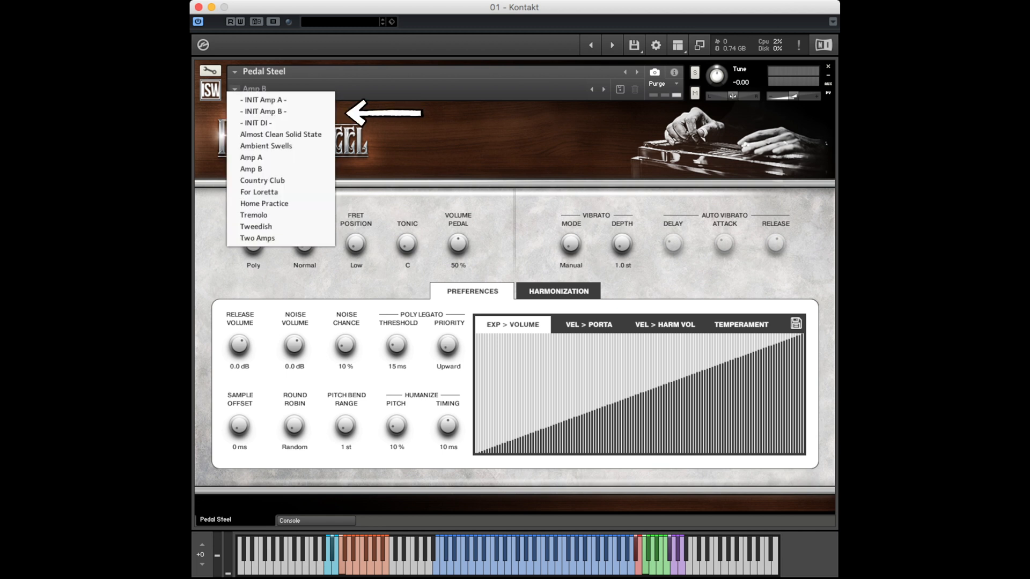
click(262, 180)
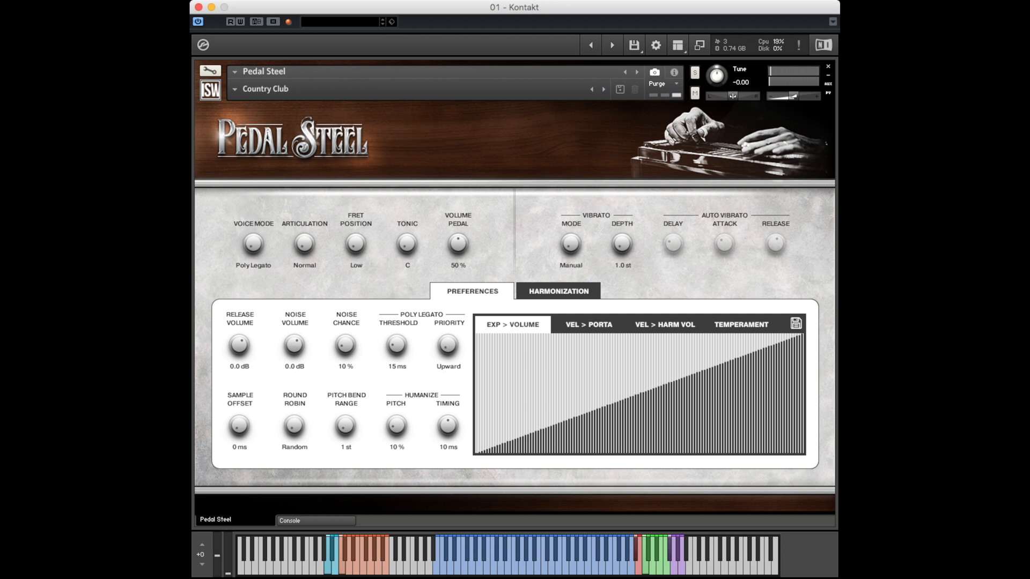
click(265, 88)
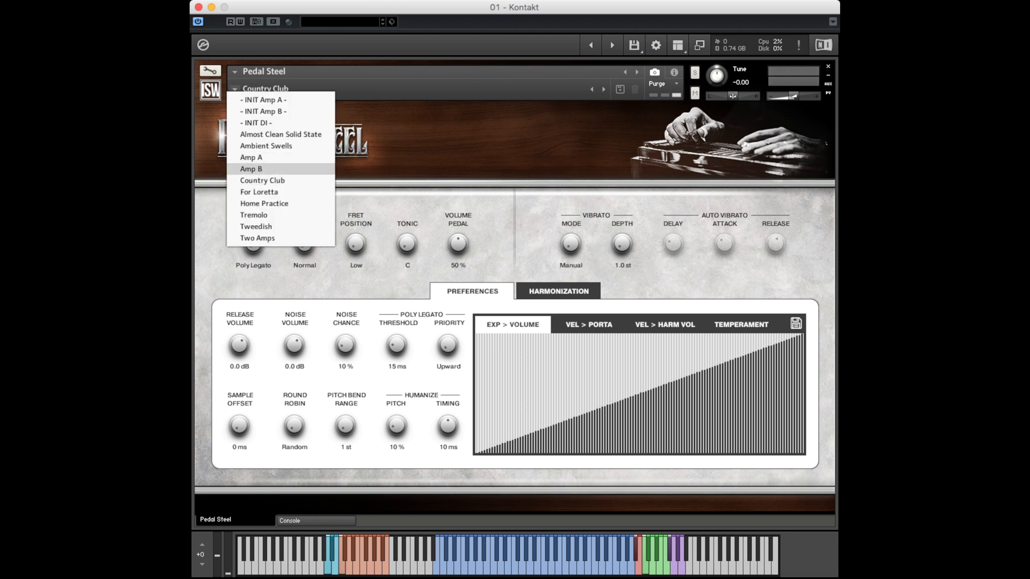
click(266, 145)
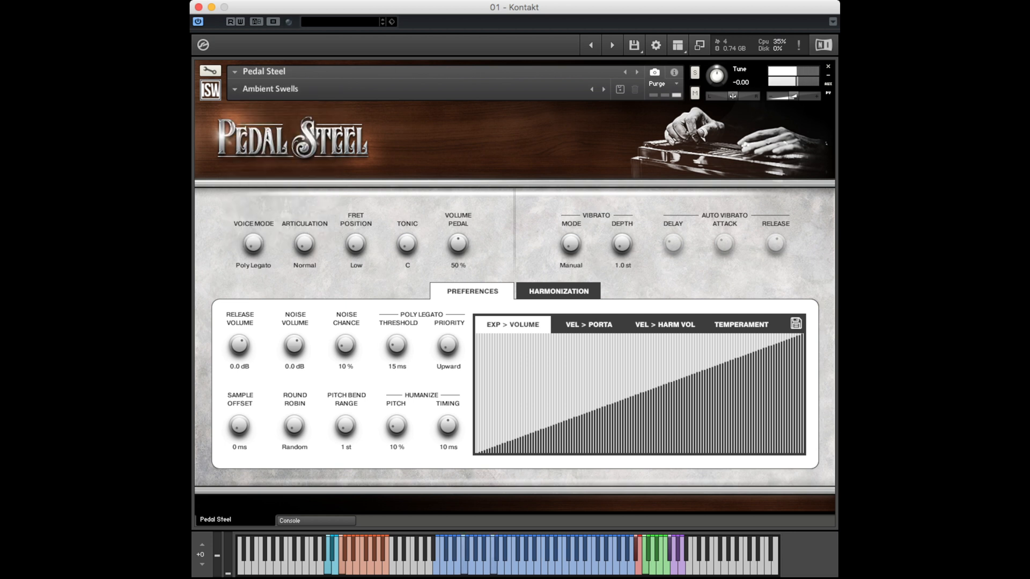